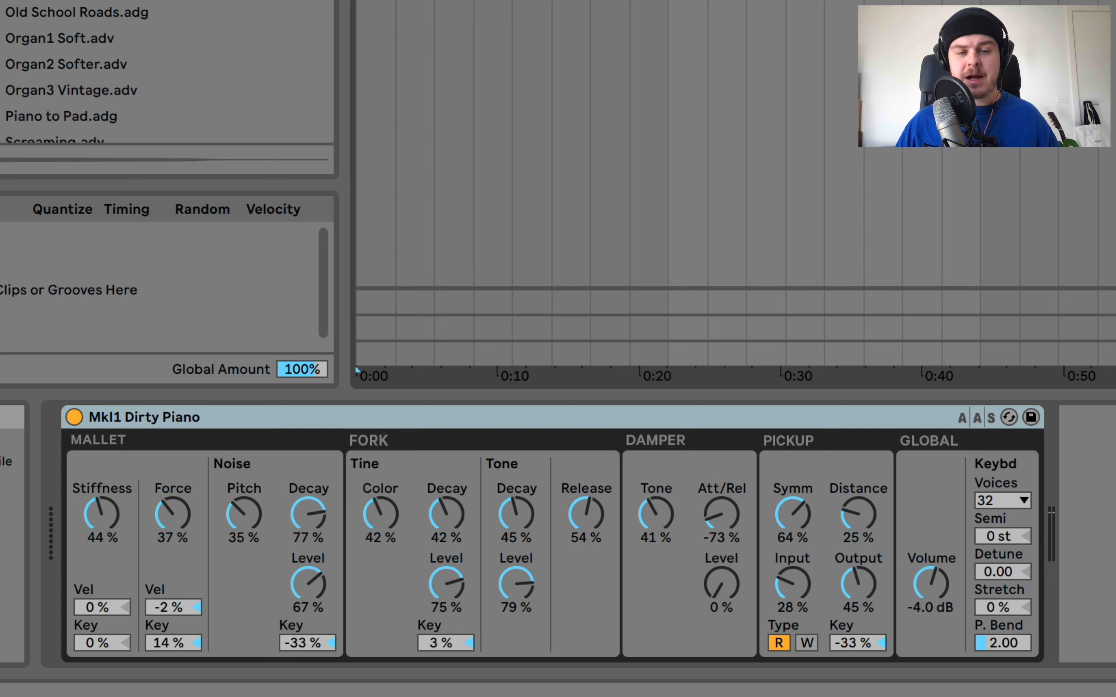
mouse_move(841, 384)
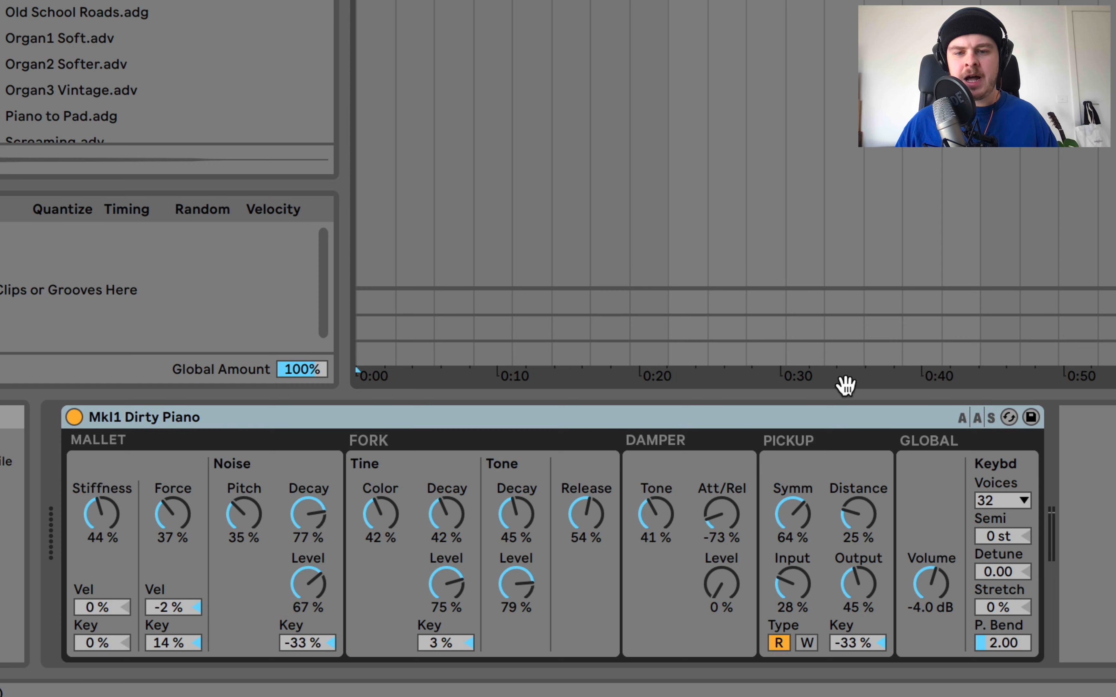
mouse_move(957, 434)
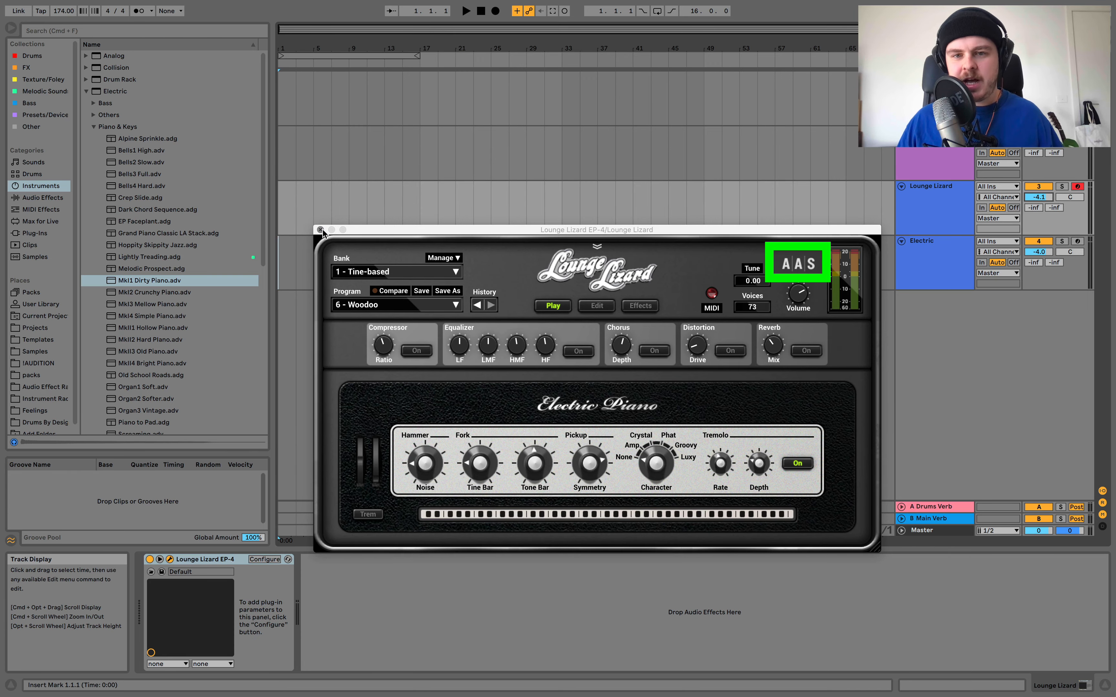
Close the Lounge Lizard window to return to the Electric track's Mk1 Dirty Piano
left_click(320, 230)
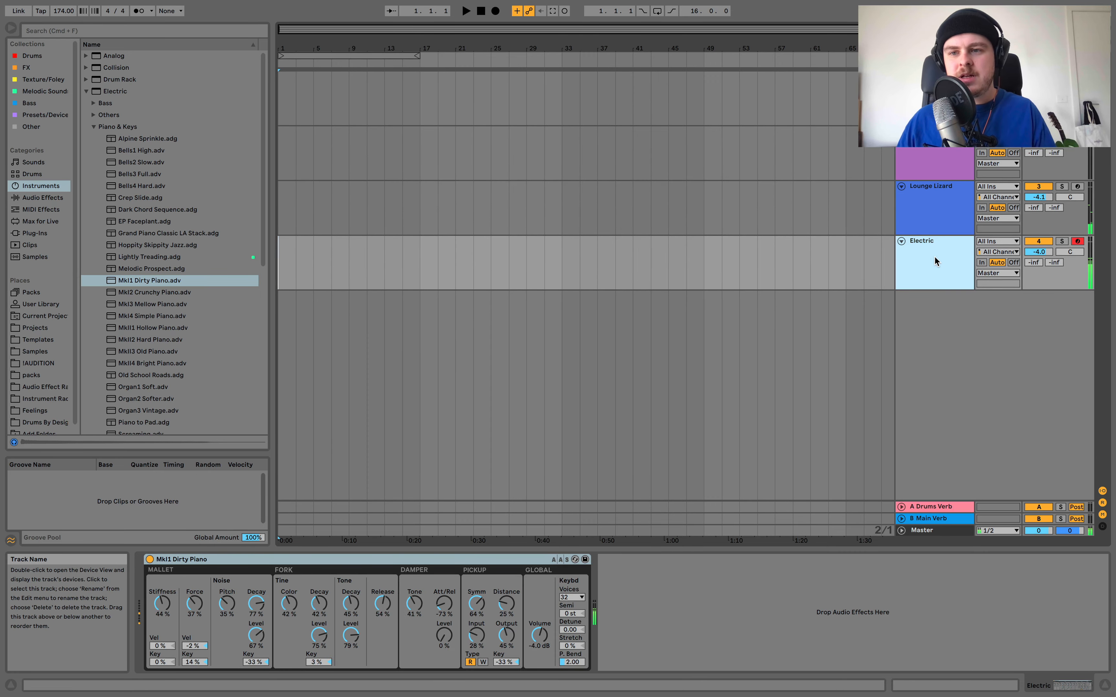
mouse_move(481, 631)
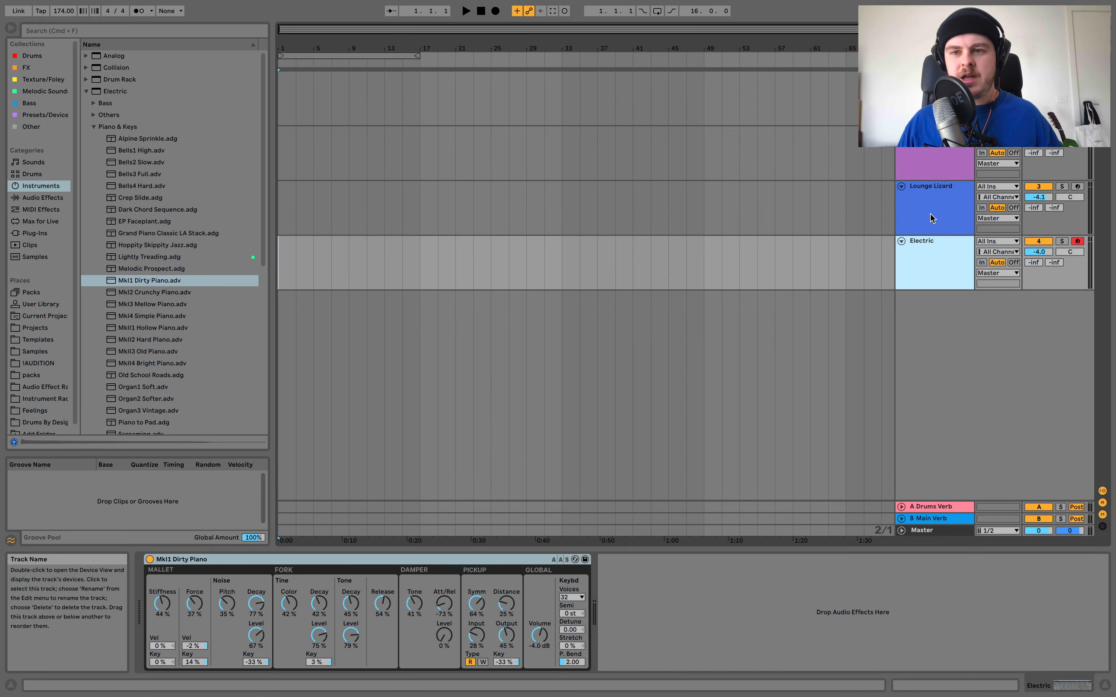
Reopen Lounge Lizard EP-4 on Woodoo and show its full Electric Piano edit page
left_click(169, 560)
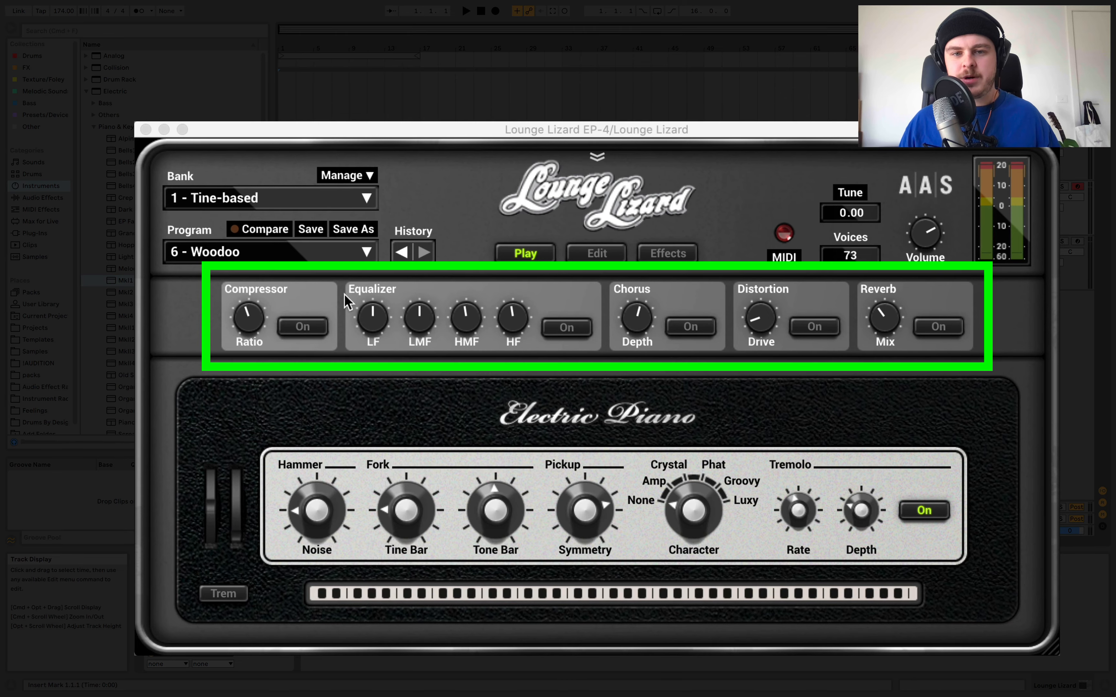
mouse_move(907, 306)
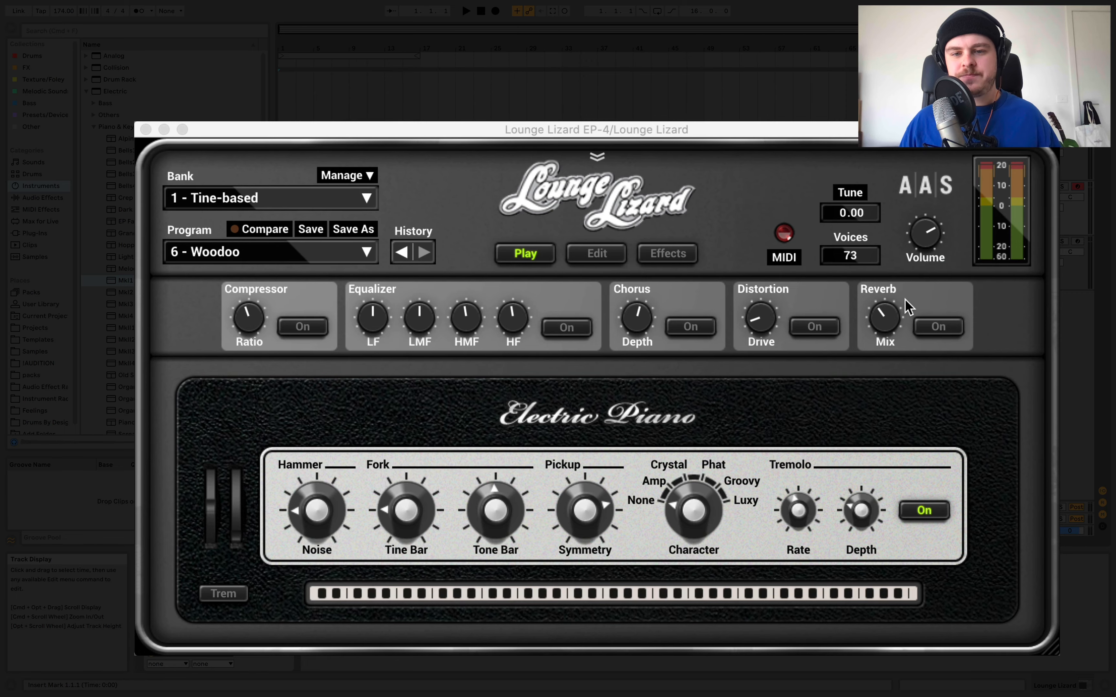
left_click(596, 253)
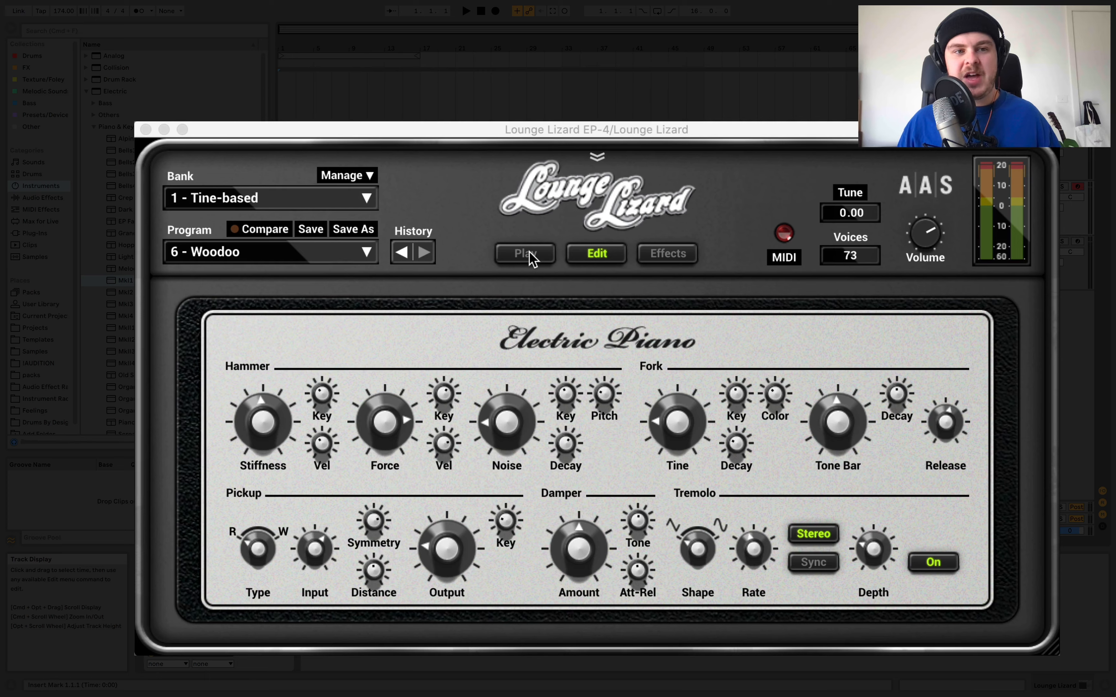
mouse_move(669, 478)
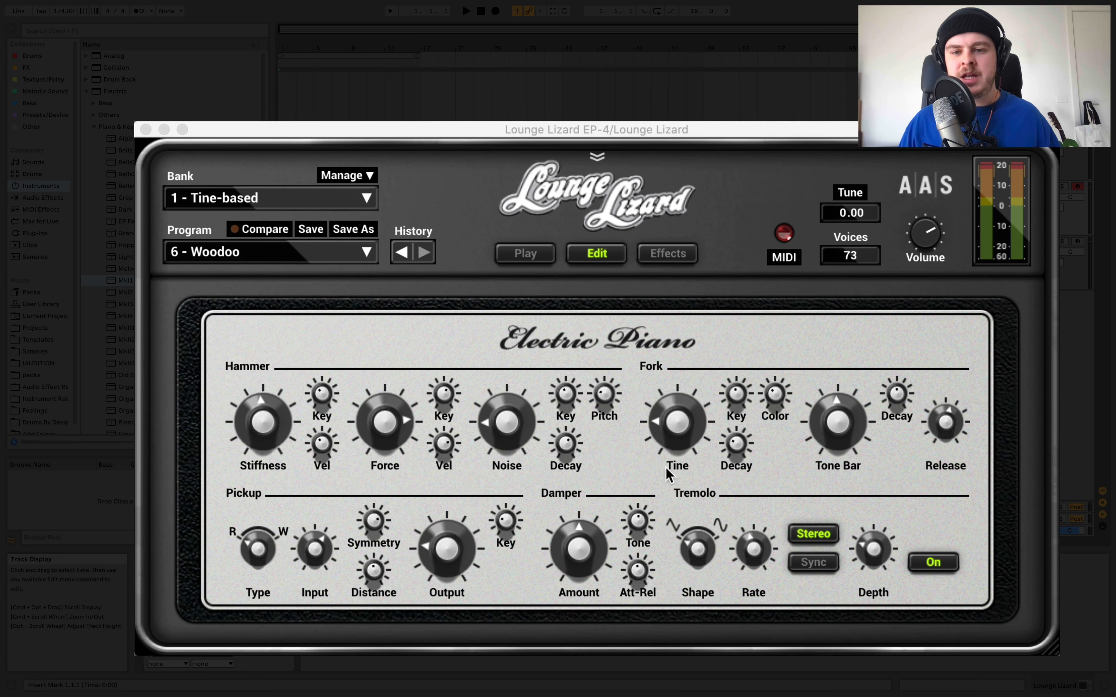
mouse_move(672, 558)
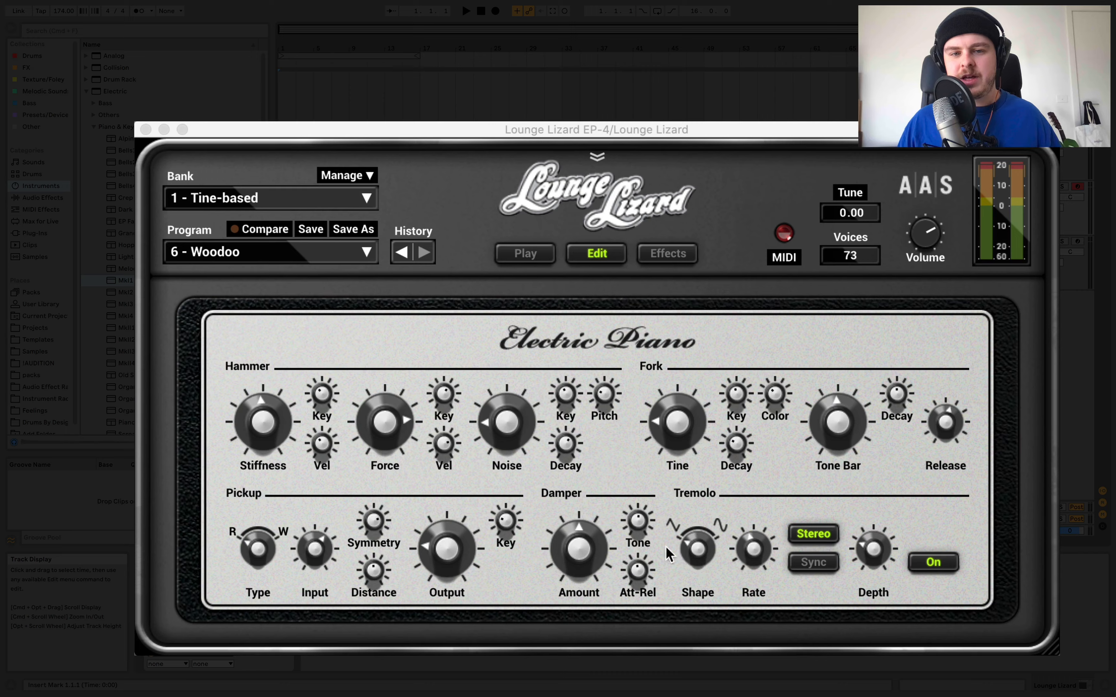
mouse_move(753, 482)
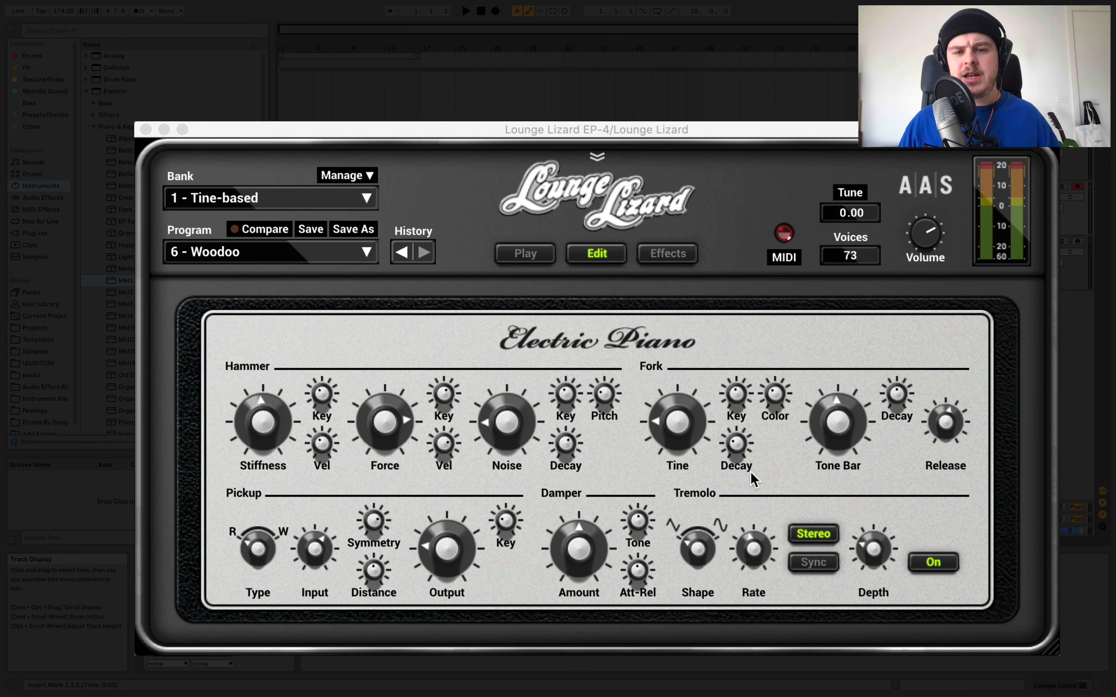
mouse_move(654, 483)
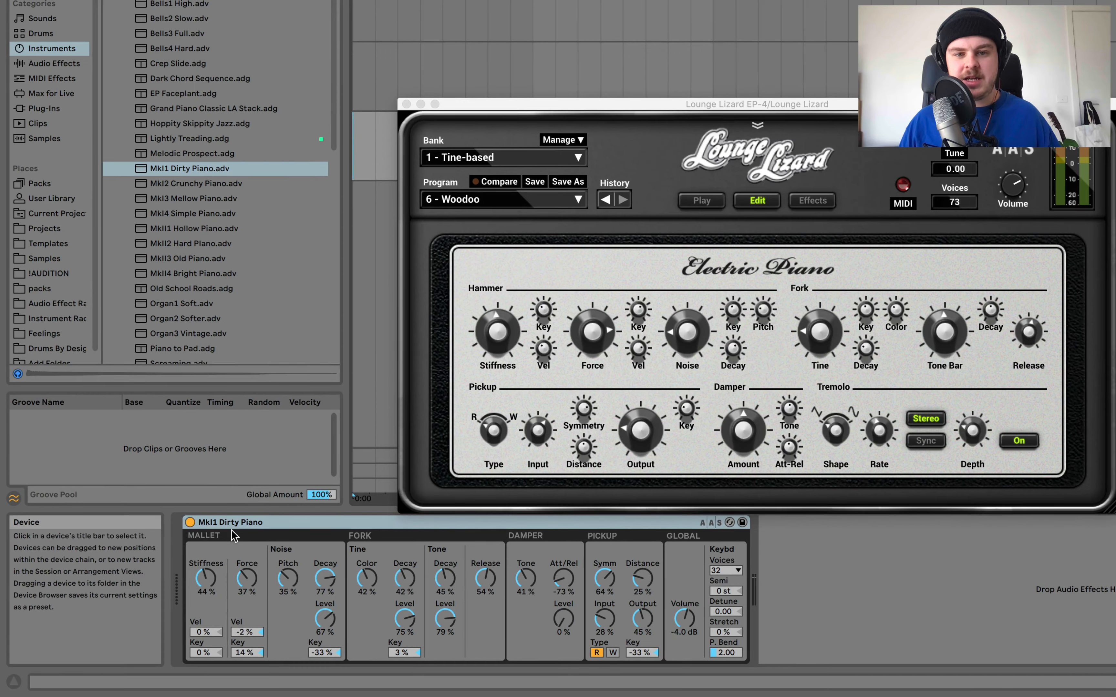
mouse_move(254, 581)
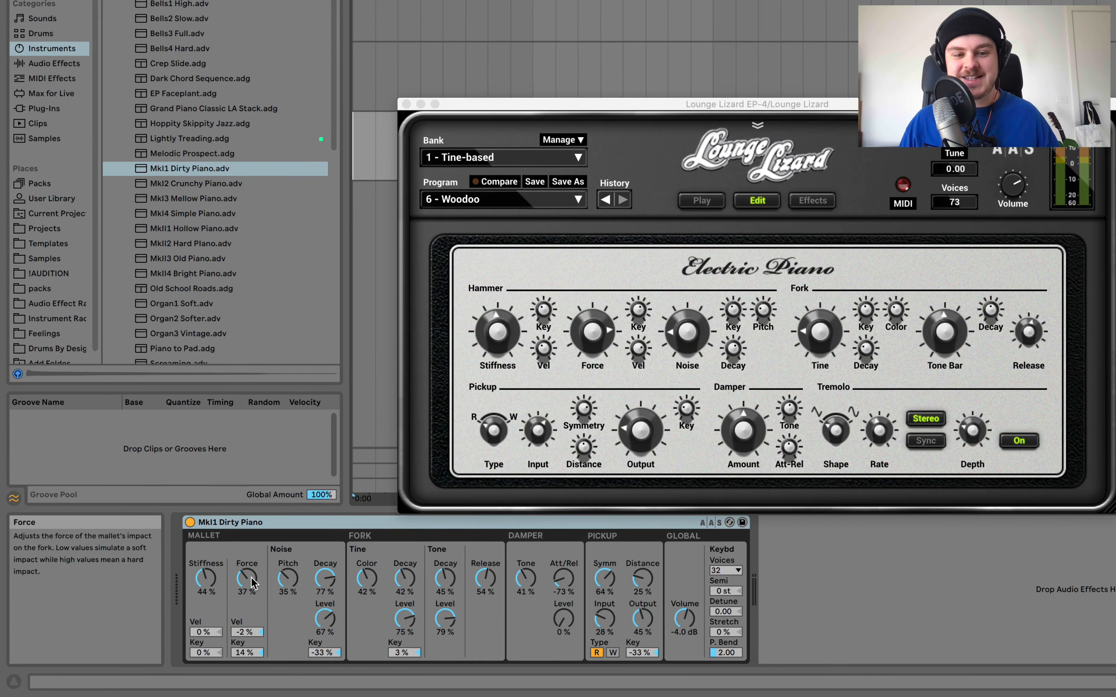
mouse_move(766, 319)
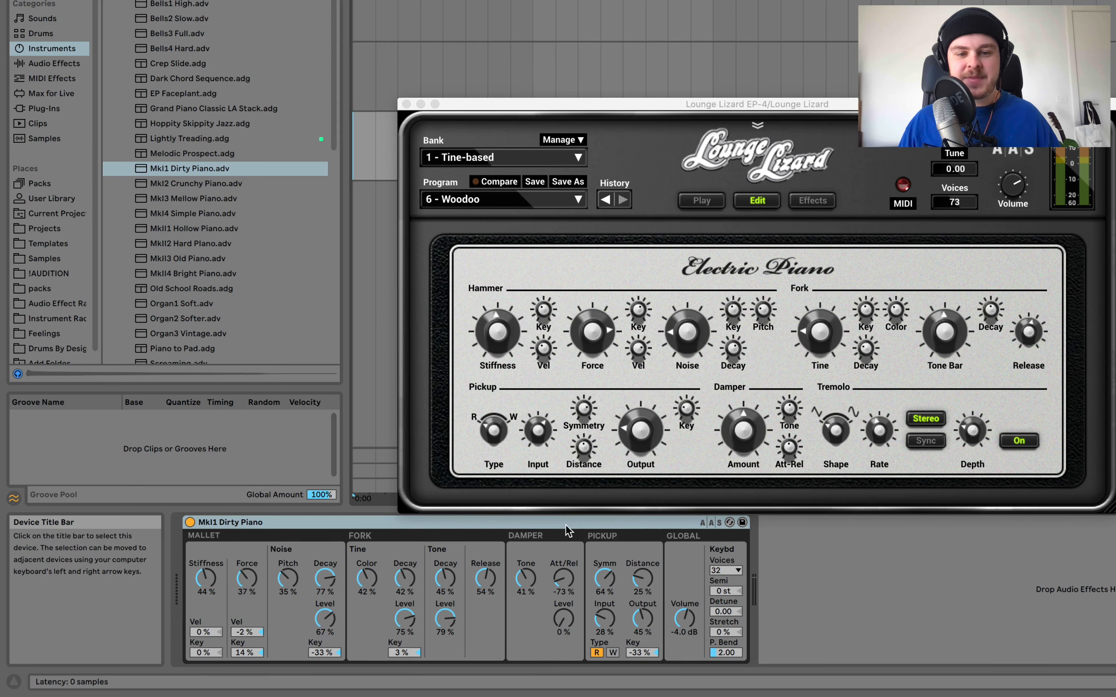
mouse_move(720, 408)
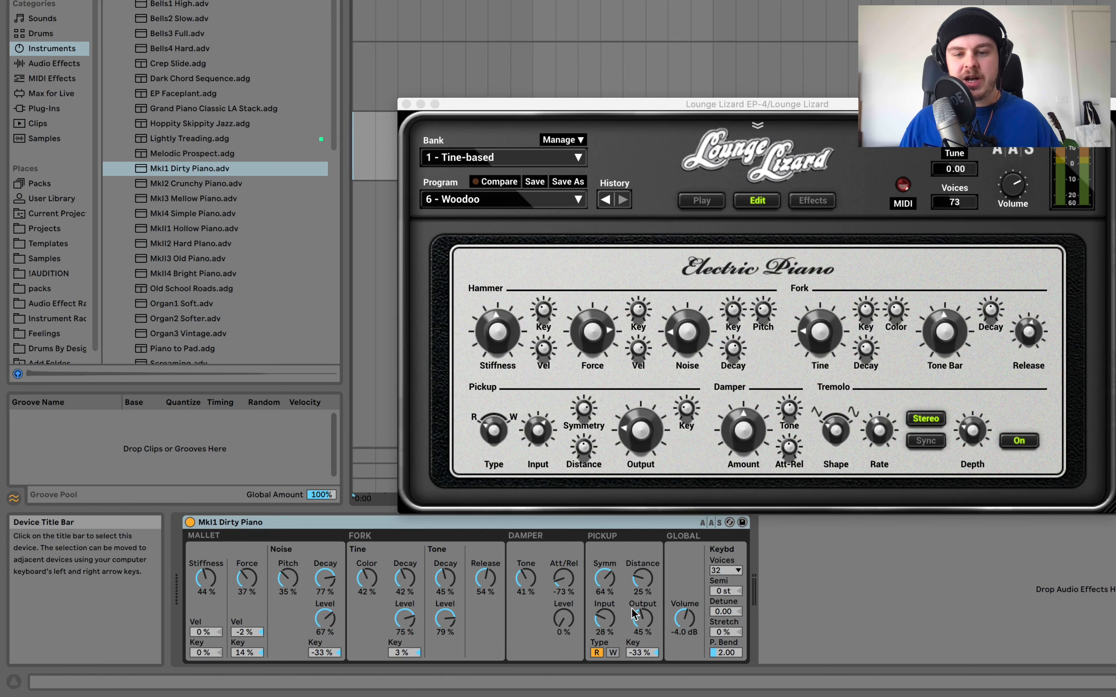
mouse_move(657, 596)
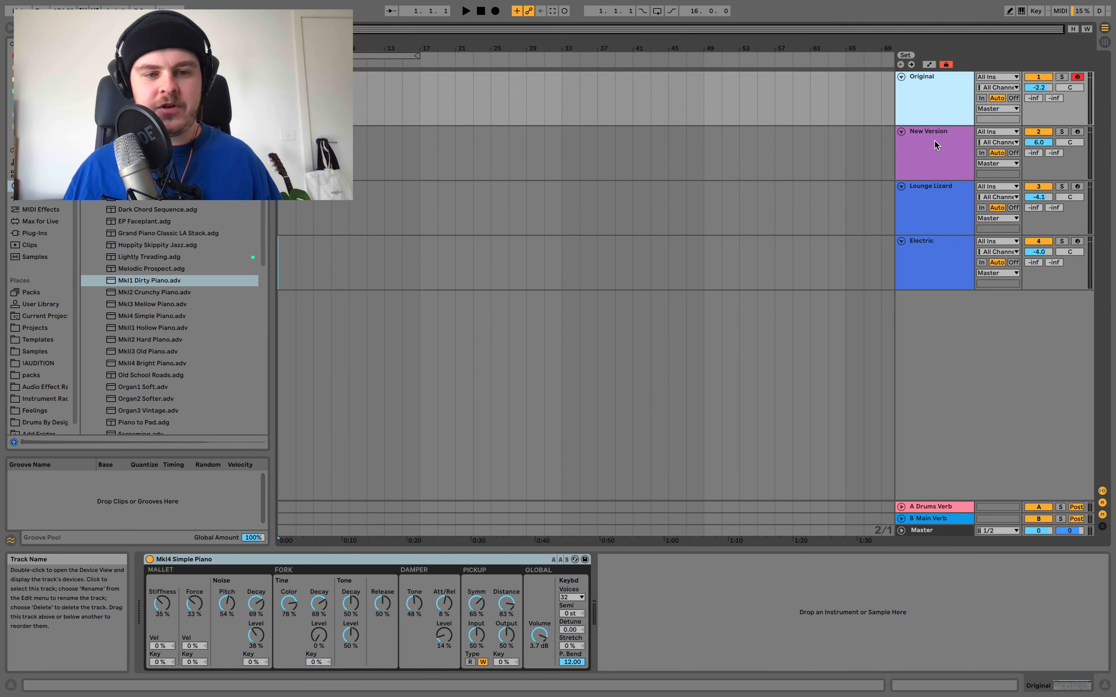
Show the New Version track's Simple Piano, Overdrive, Chorus, Auto Pan and Amp chain
left_click(934, 151)
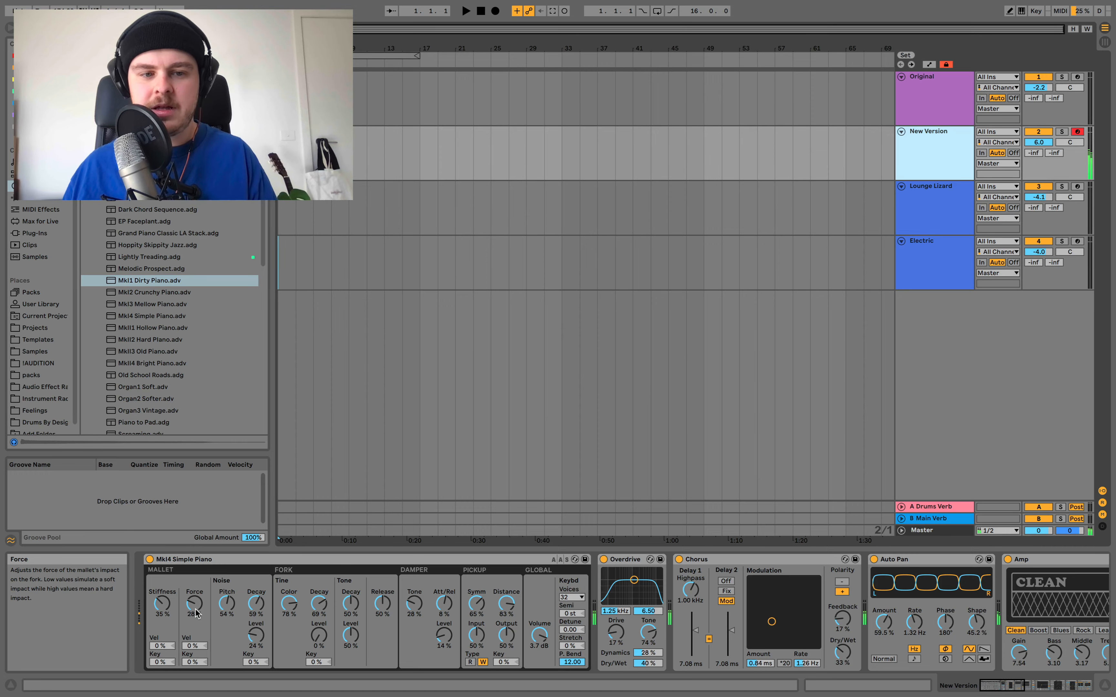
mouse_move(622, 564)
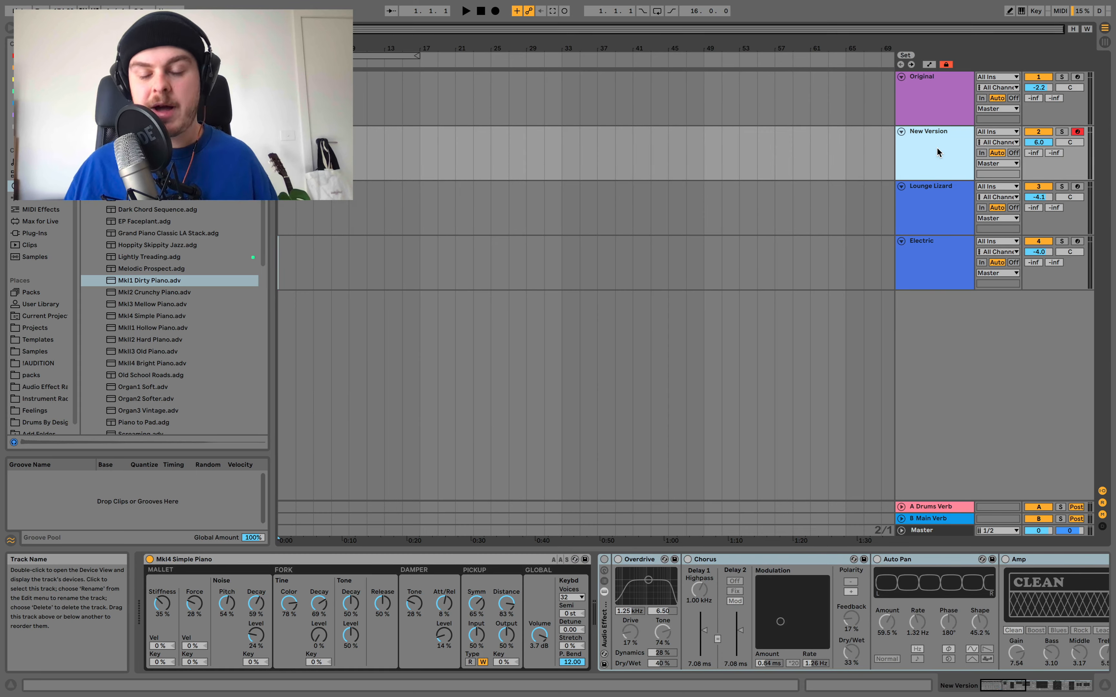
mouse_move(939, 113)
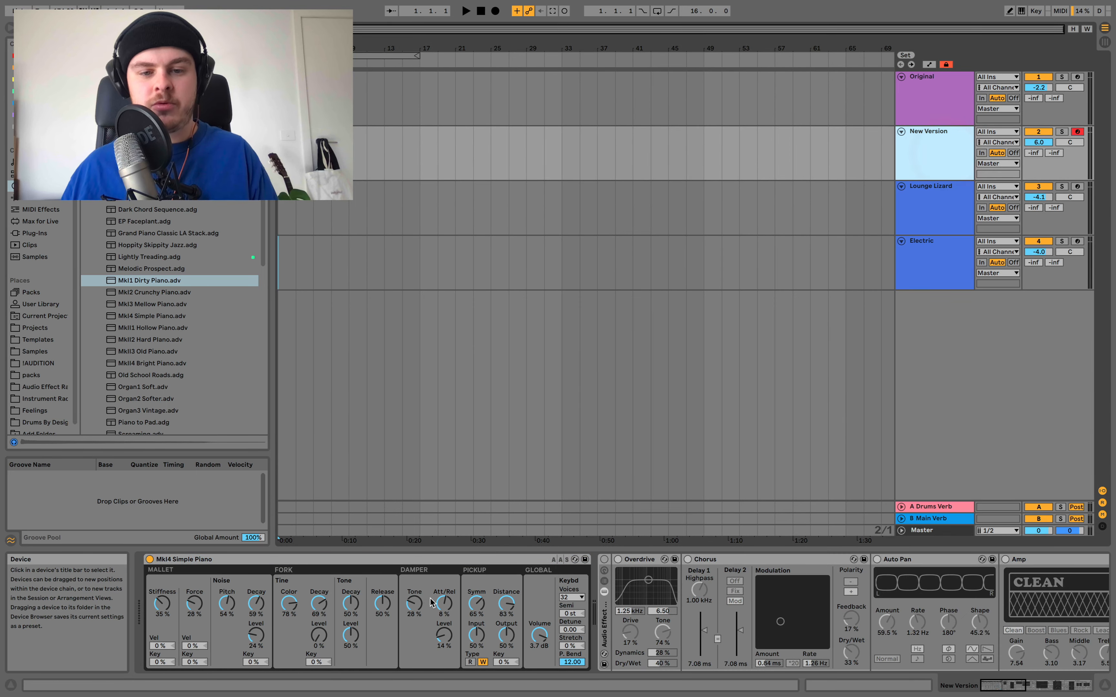
mouse_move(417, 613)
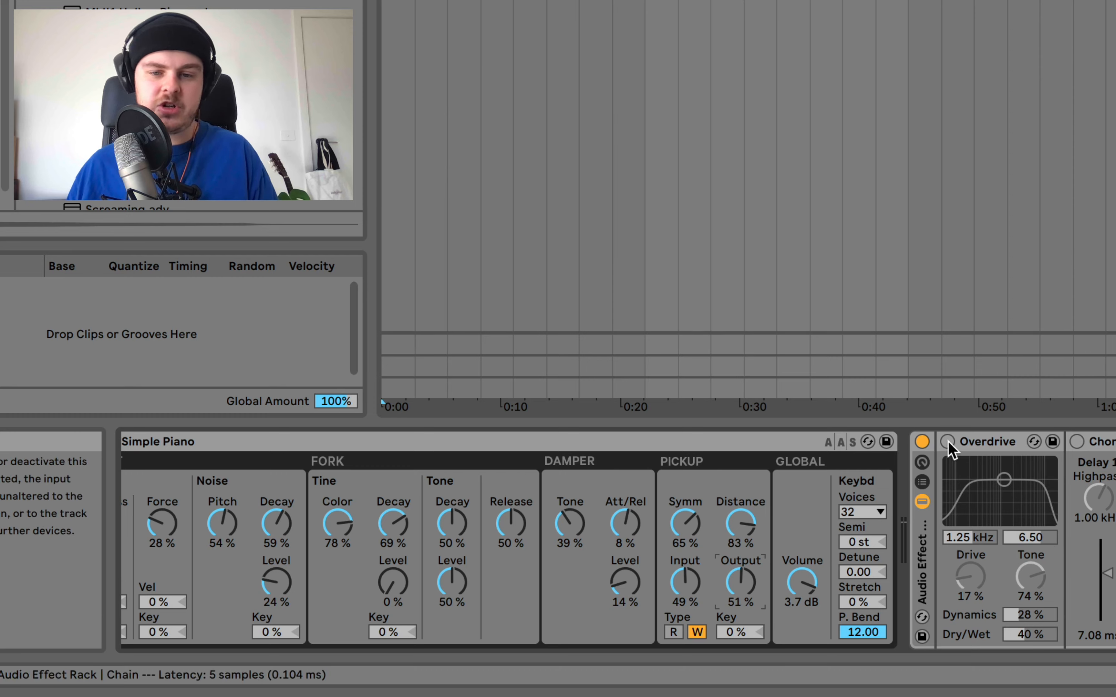
Switch Overdrive on after the Simple Piano, bypassing once to compare
left_click(947, 442)
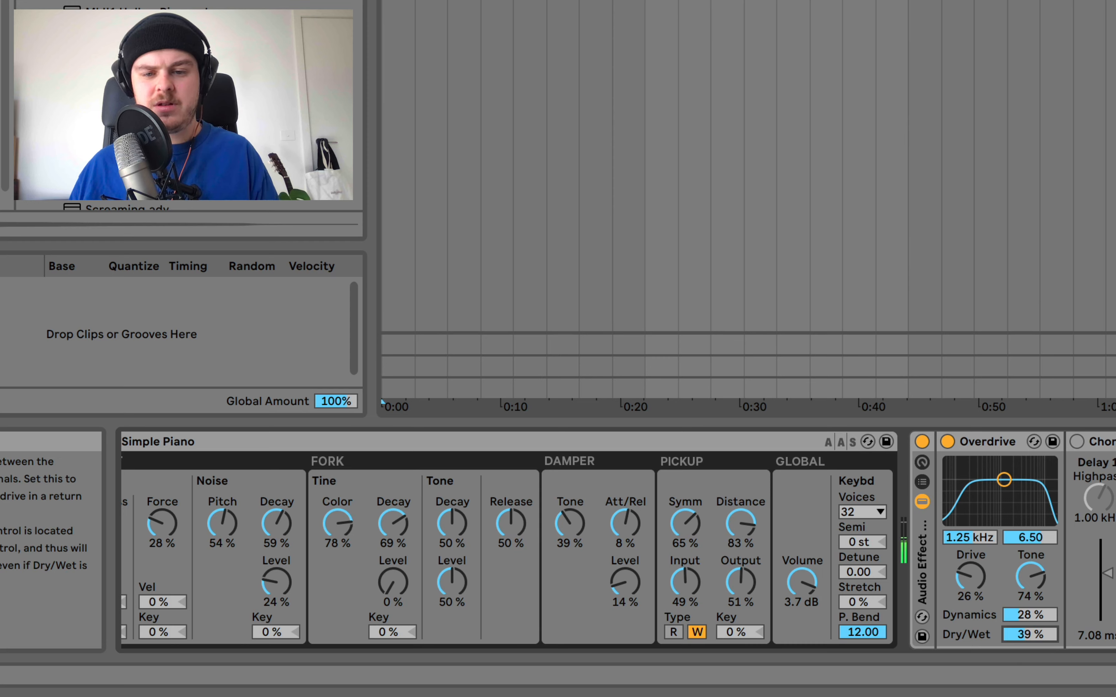
left_click(947, 441)
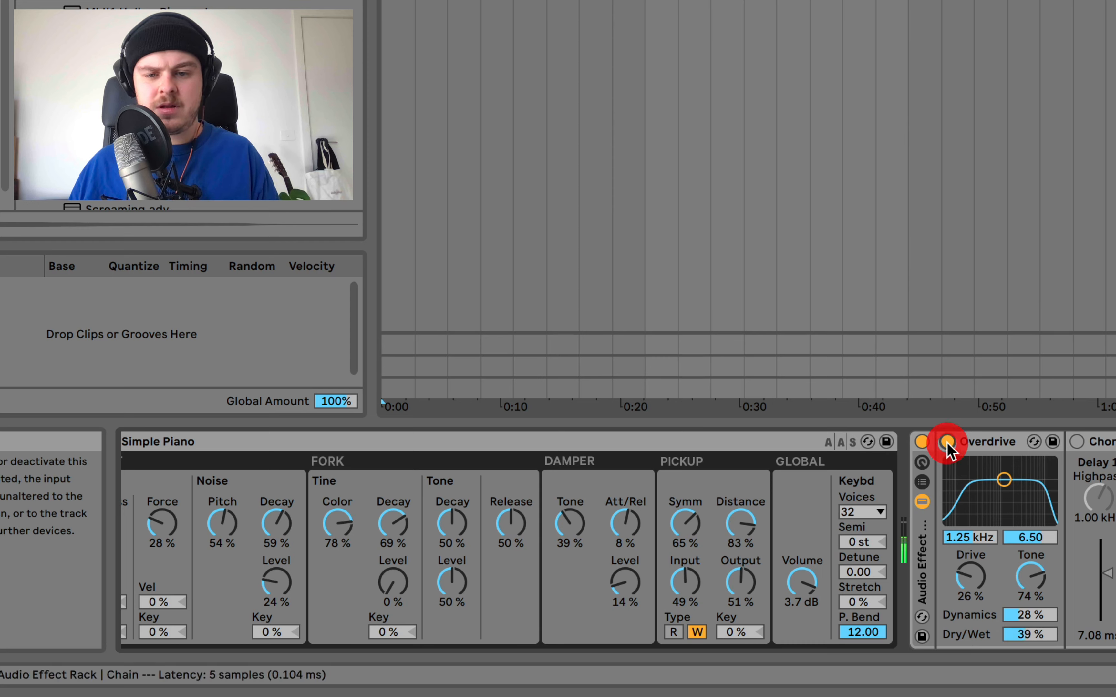
left_click(948, 442)
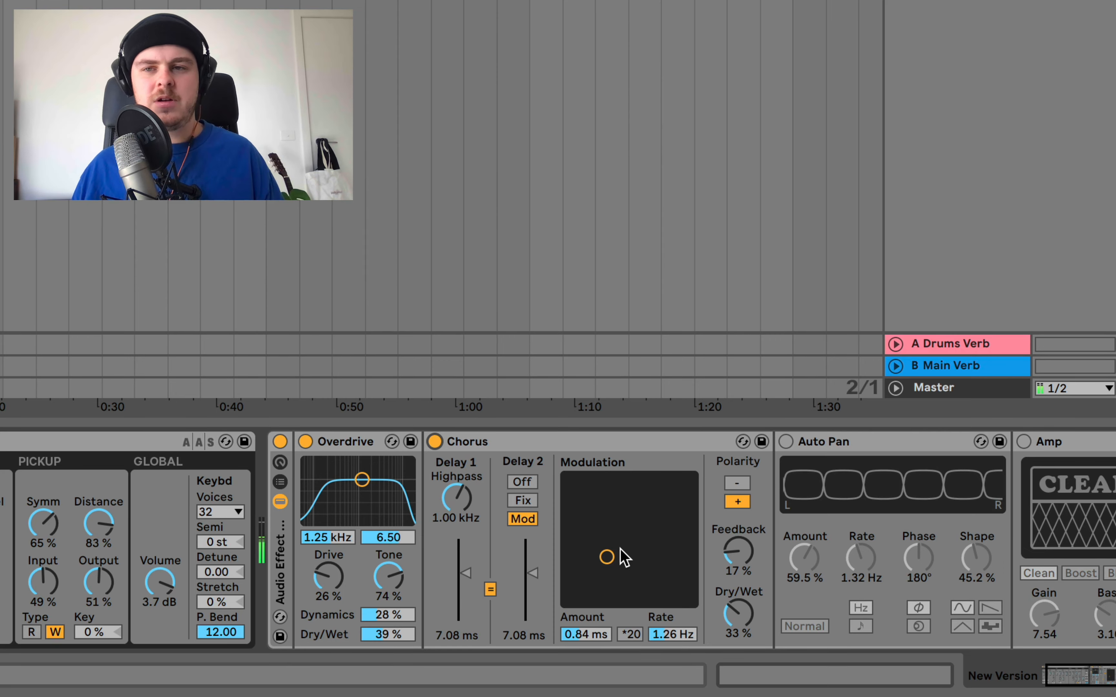
mouse_move(732, 619)
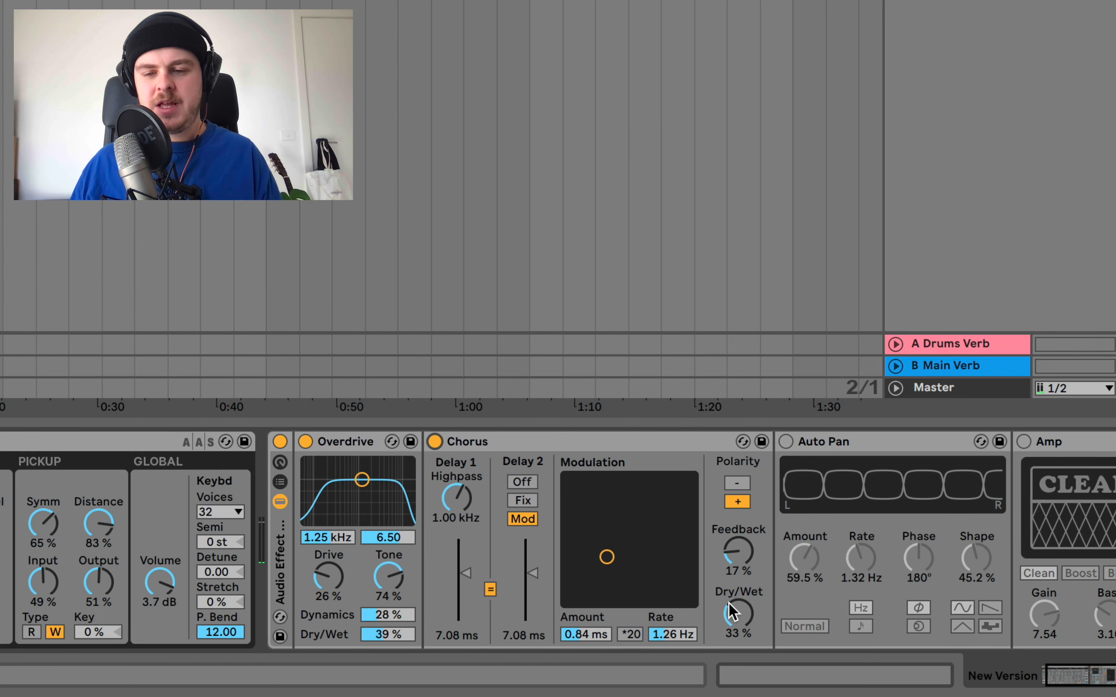
Switch Auto Pan on with shape around 33% and amount near 70%
scroll("right", 3)
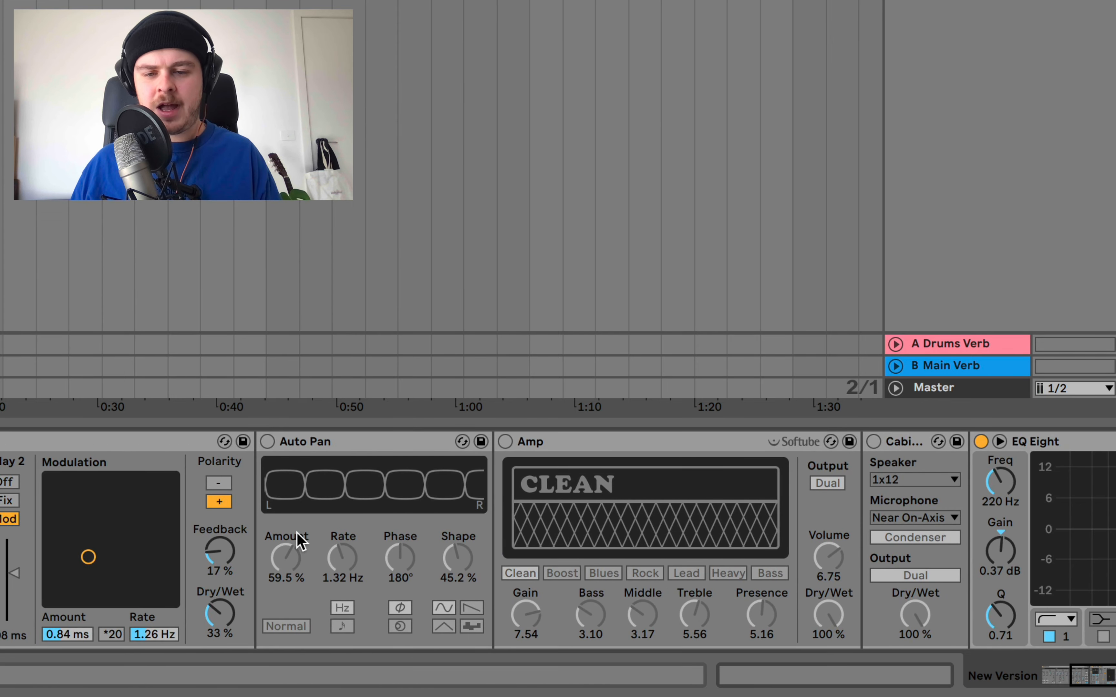
mouse_move(268, 454)
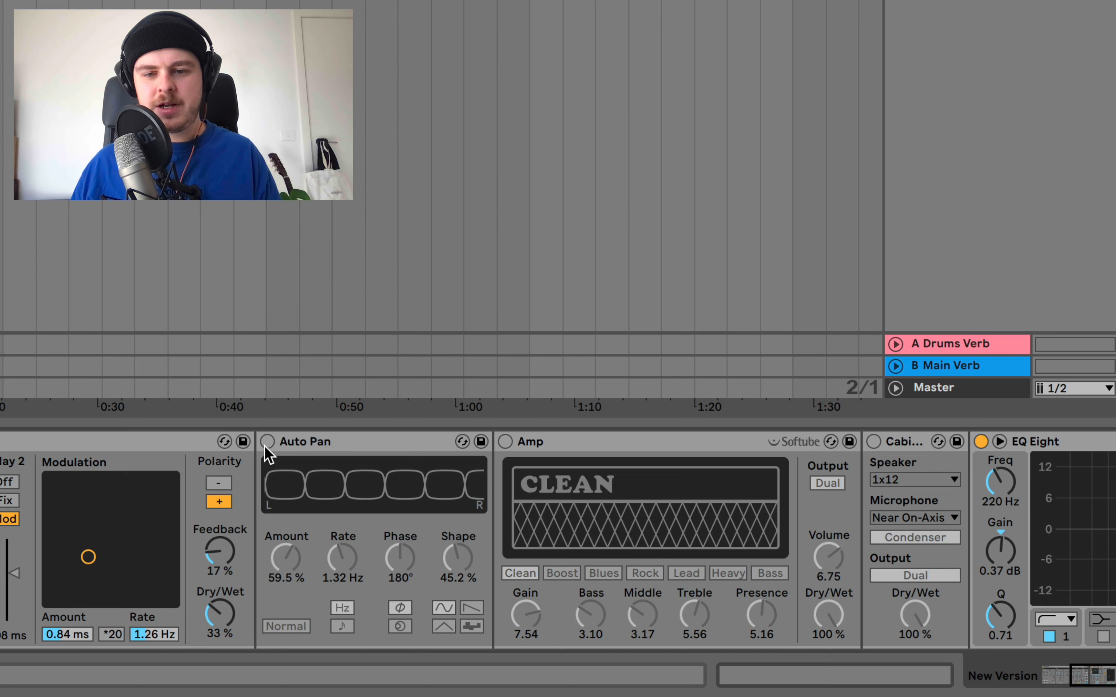
left_click(267, 442)
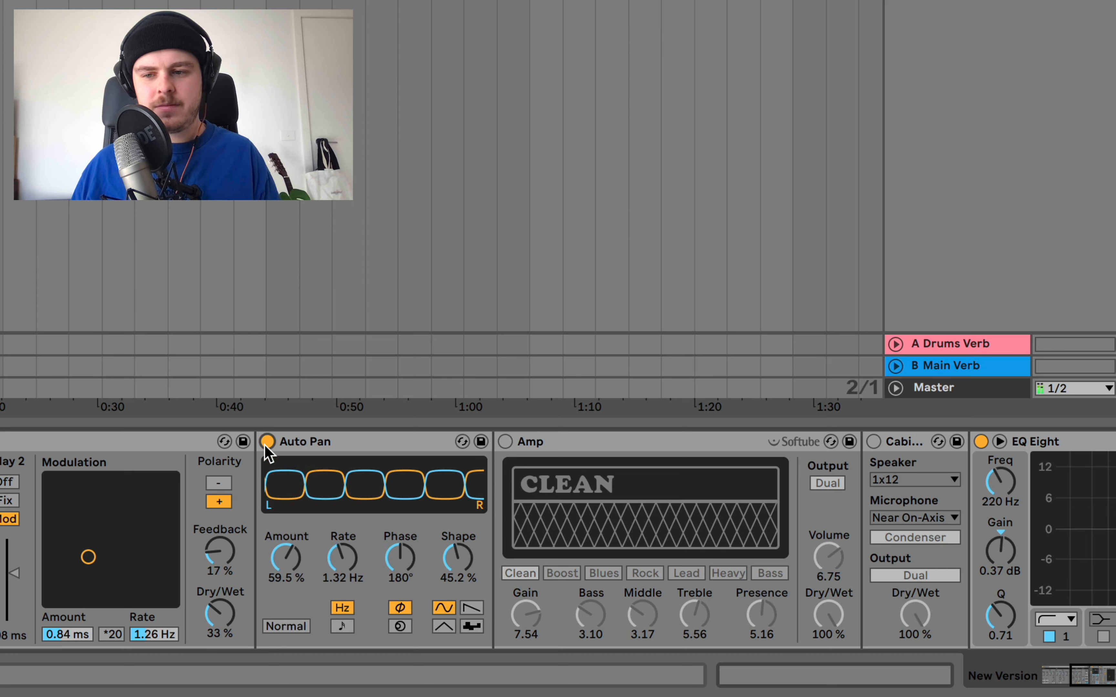
mouse_move(419, 556)
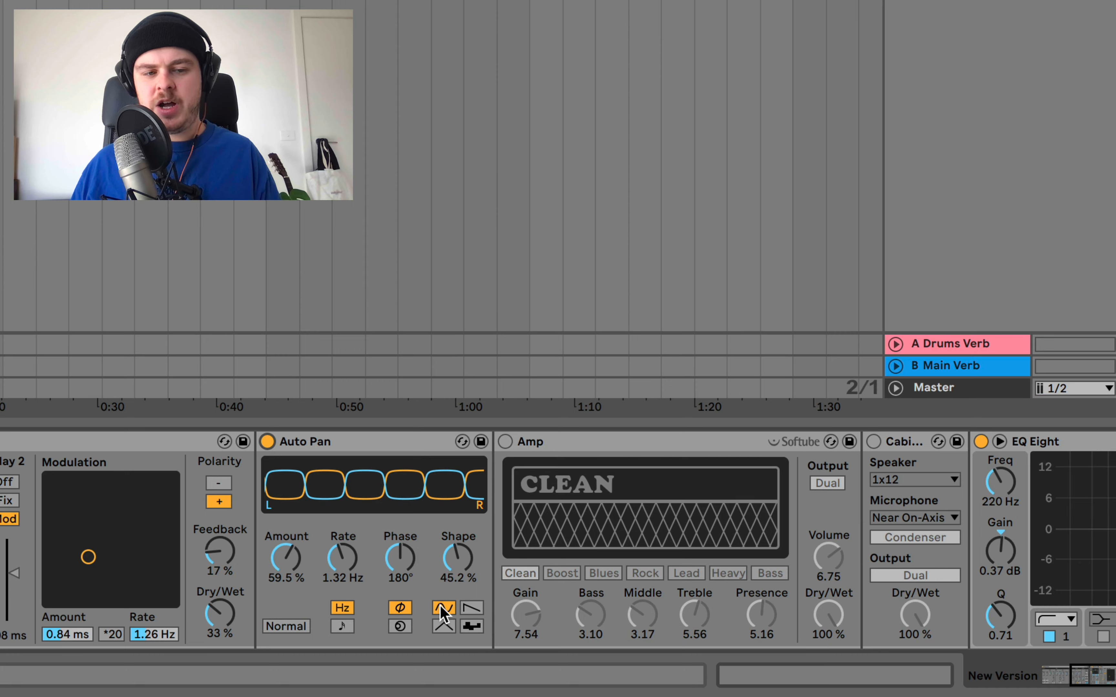
left_click(443, 608)
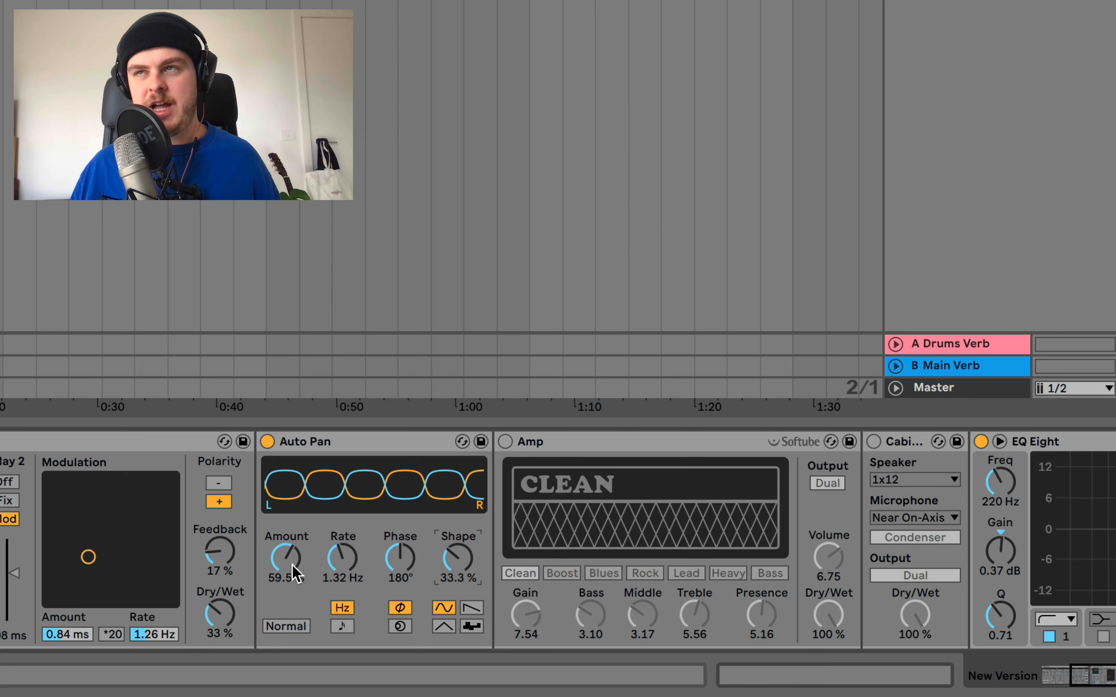
mouse_move(338, 565)
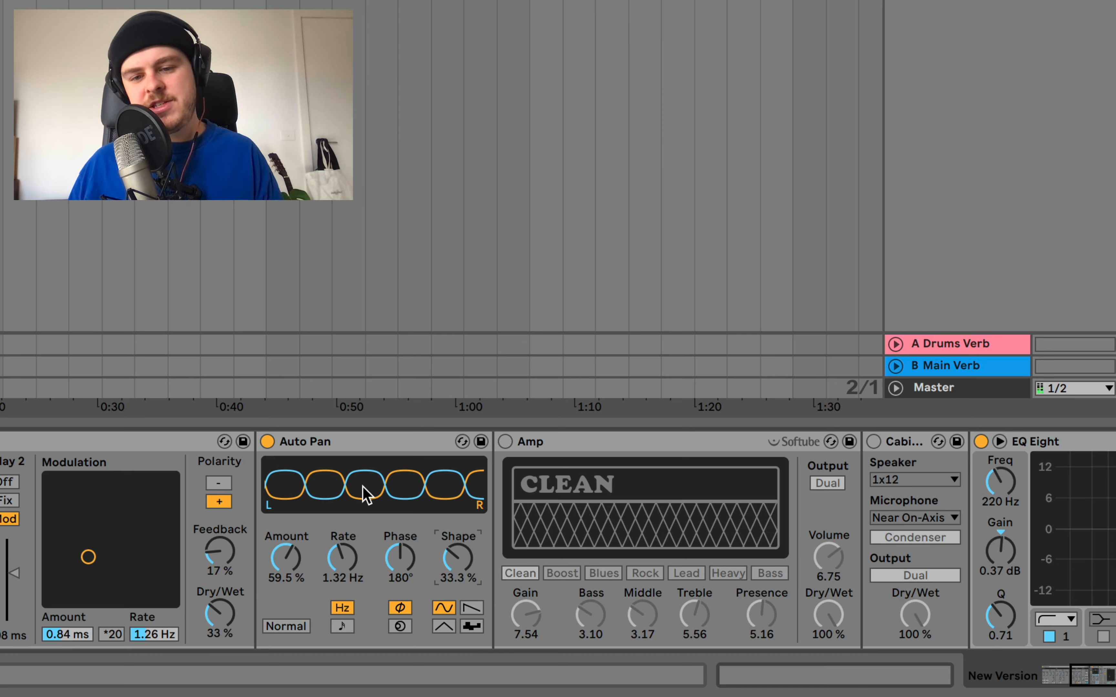
mouse_move(361, 446)
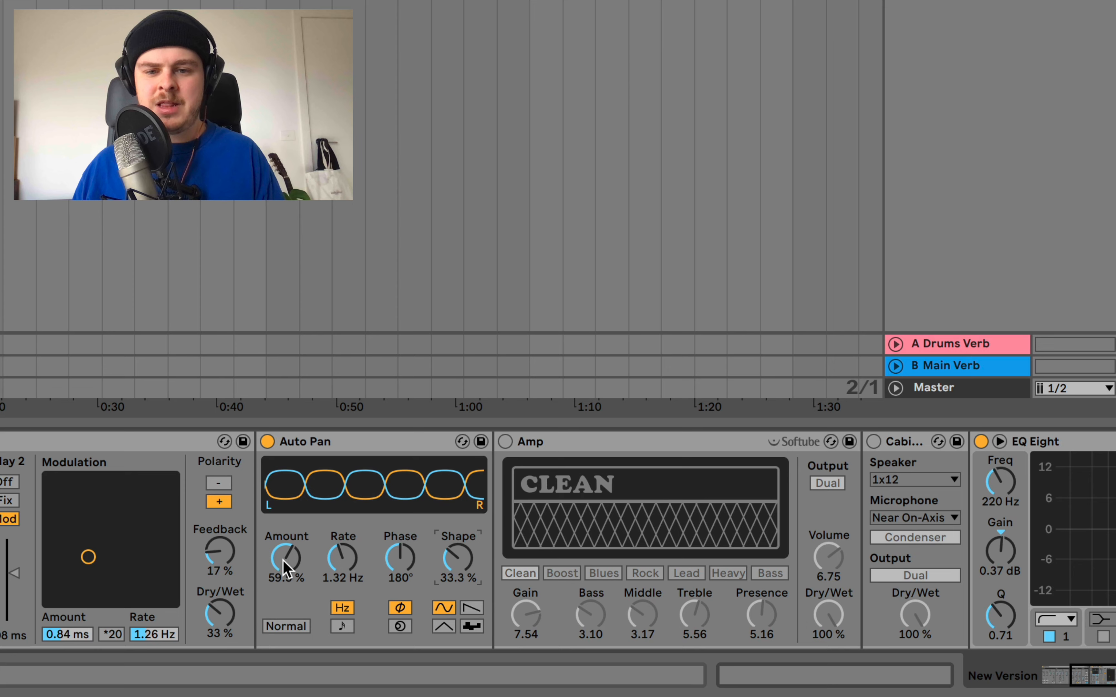
left_click_drag(285, 557, 285, 537)
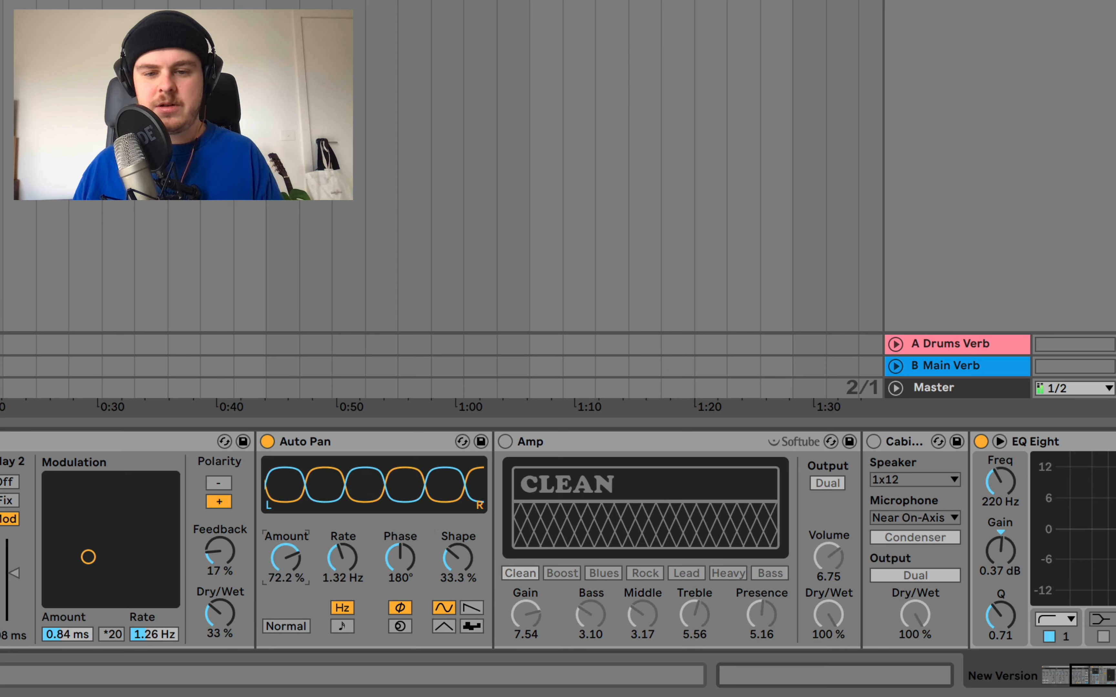
left_click_drag(285, 555, 285, 569)
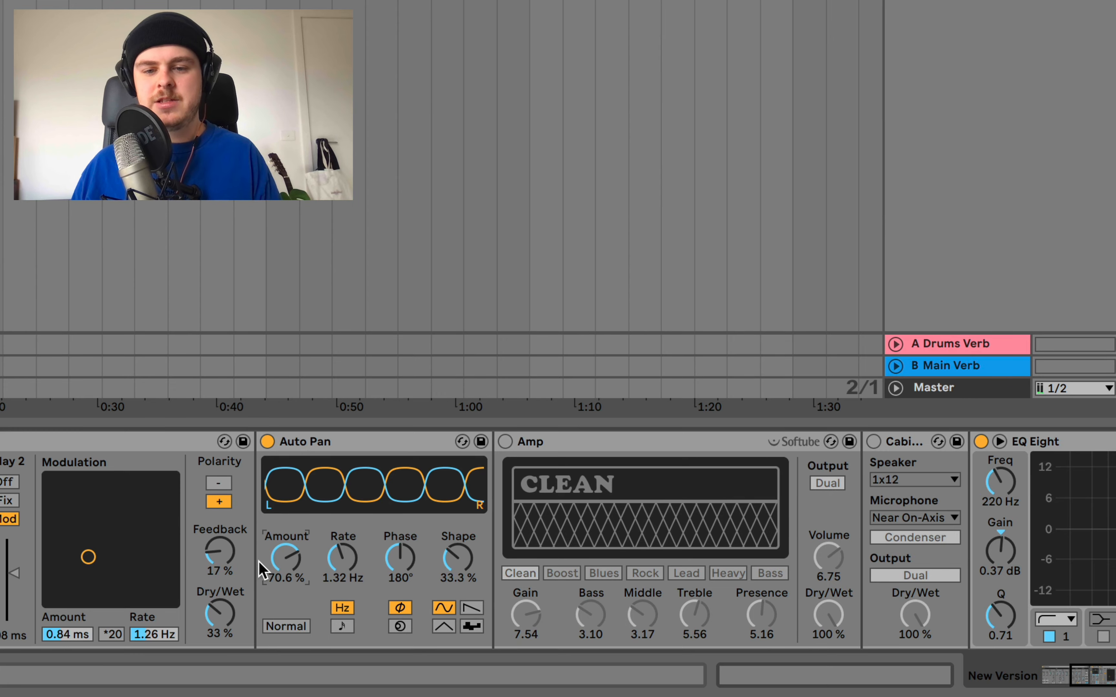
mouse_move(382, 527)
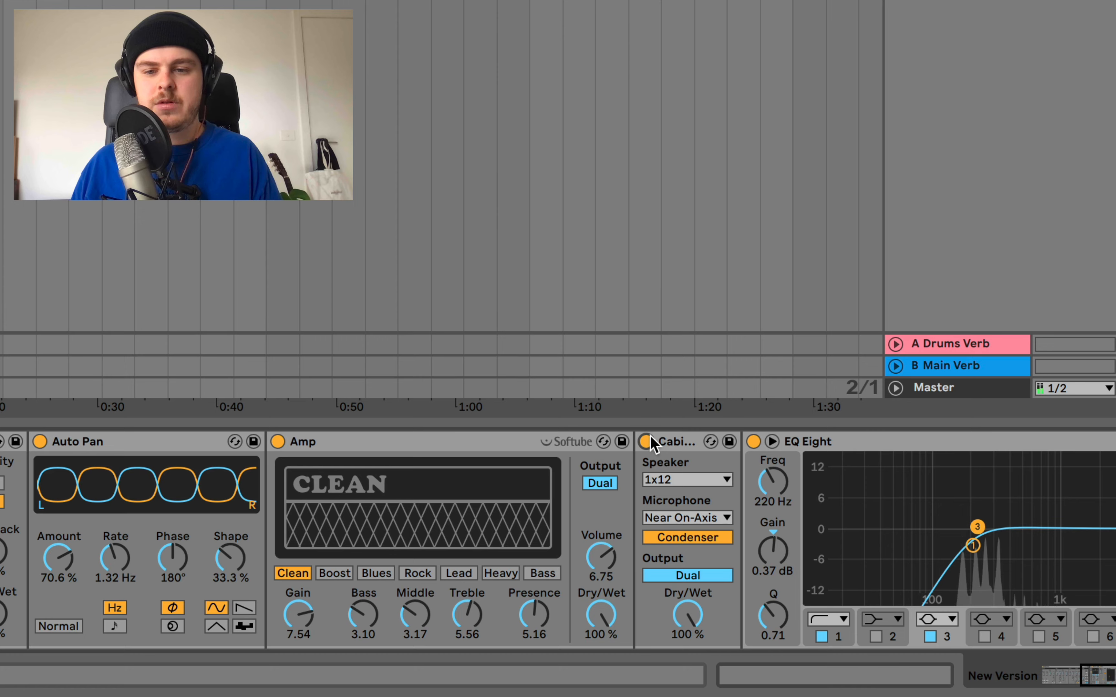
mouse_move(664, 459)
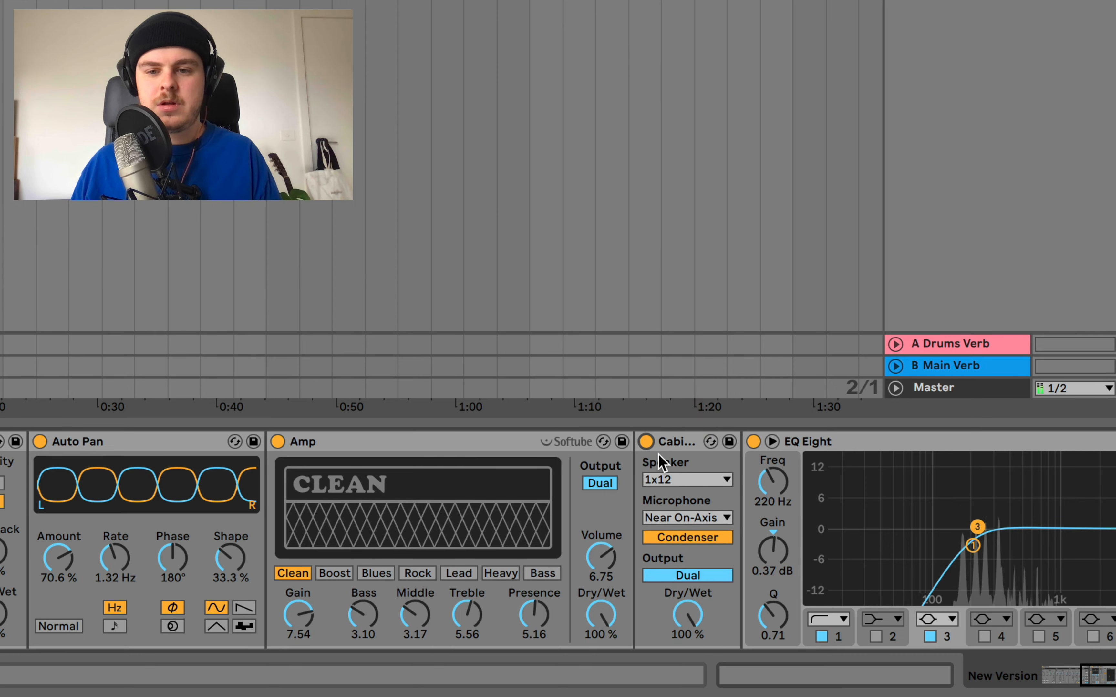
Switch the Amp on with middle raised to about 4, bypassing once to compare
left_click(302, 441)
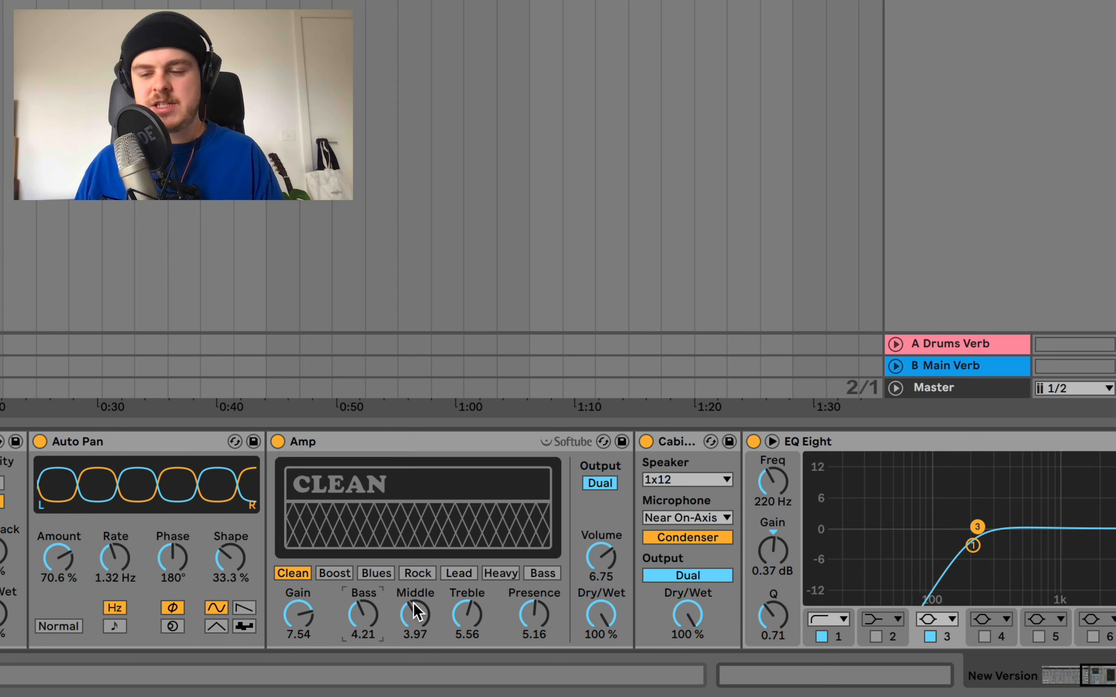
left_click(277, 442)
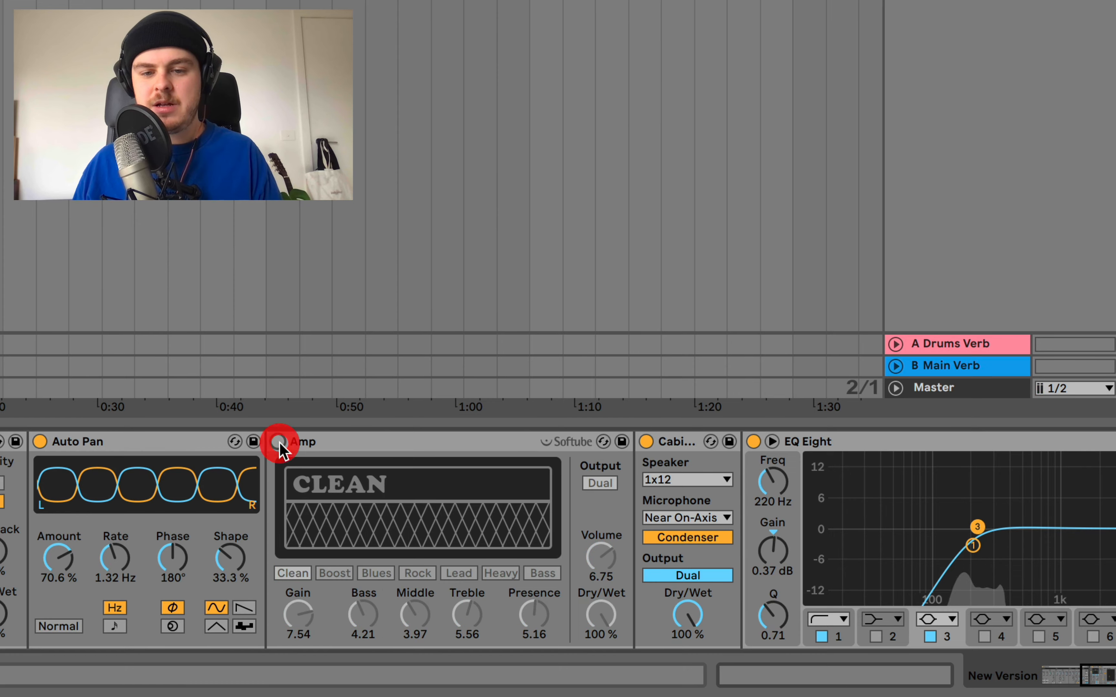
left_click(277, 441)
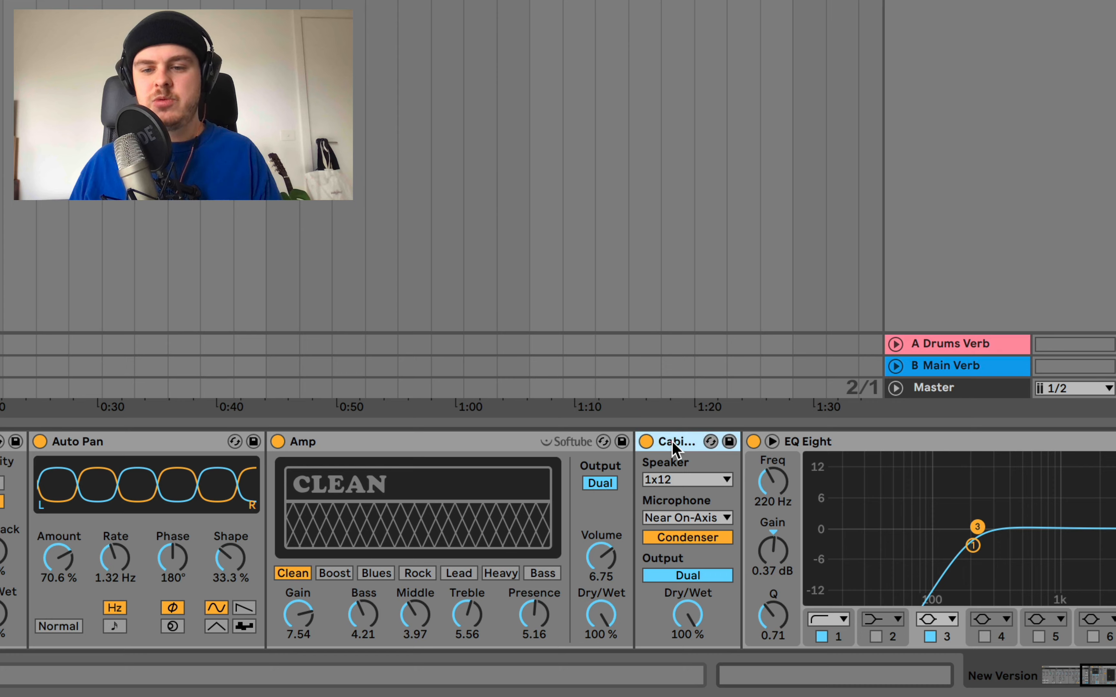
Toggle the Cabinet microphone between condenser and dynamic to compare
left_click(687, 537)
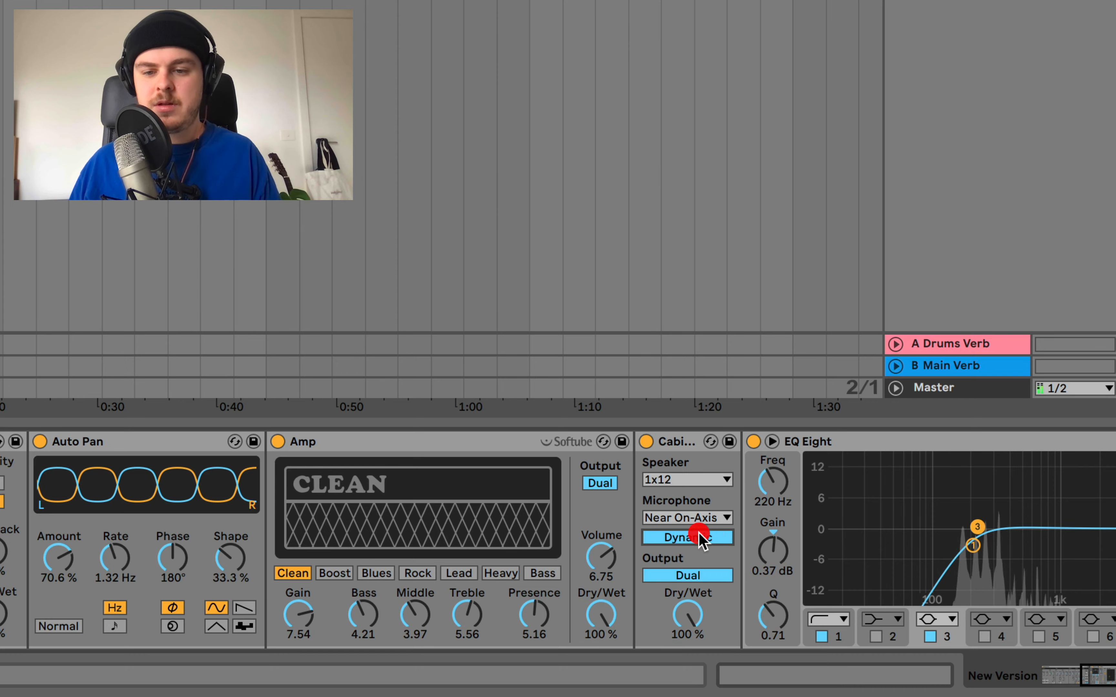
left_click(688, 538)
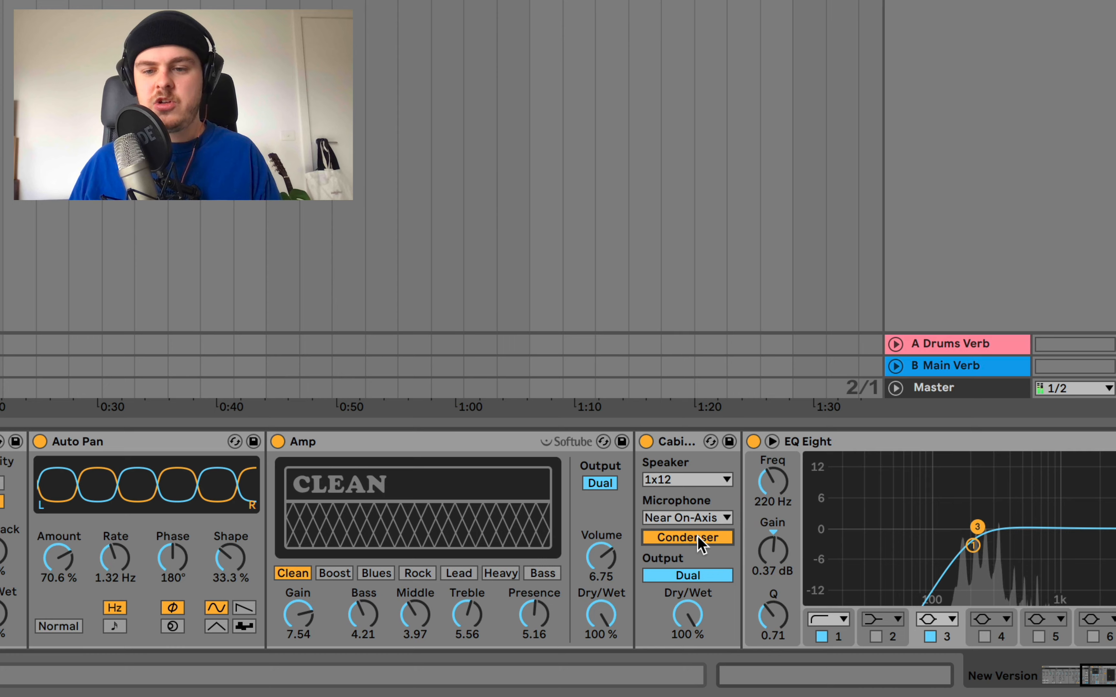
left_click(688, 537)
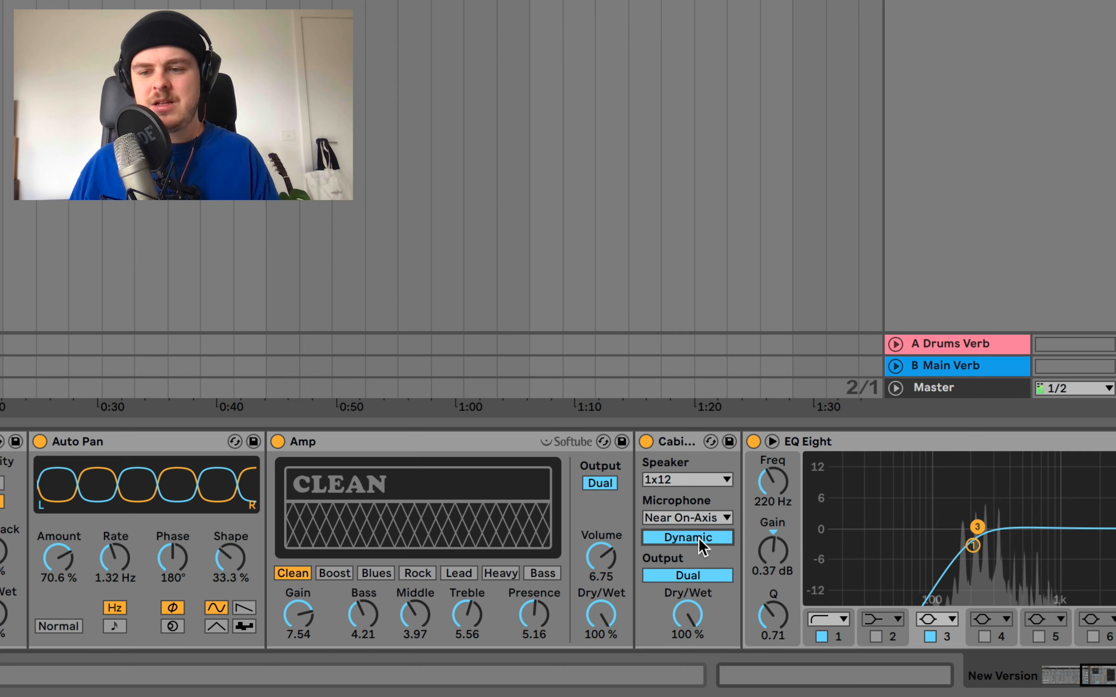
left_click(688, 537)
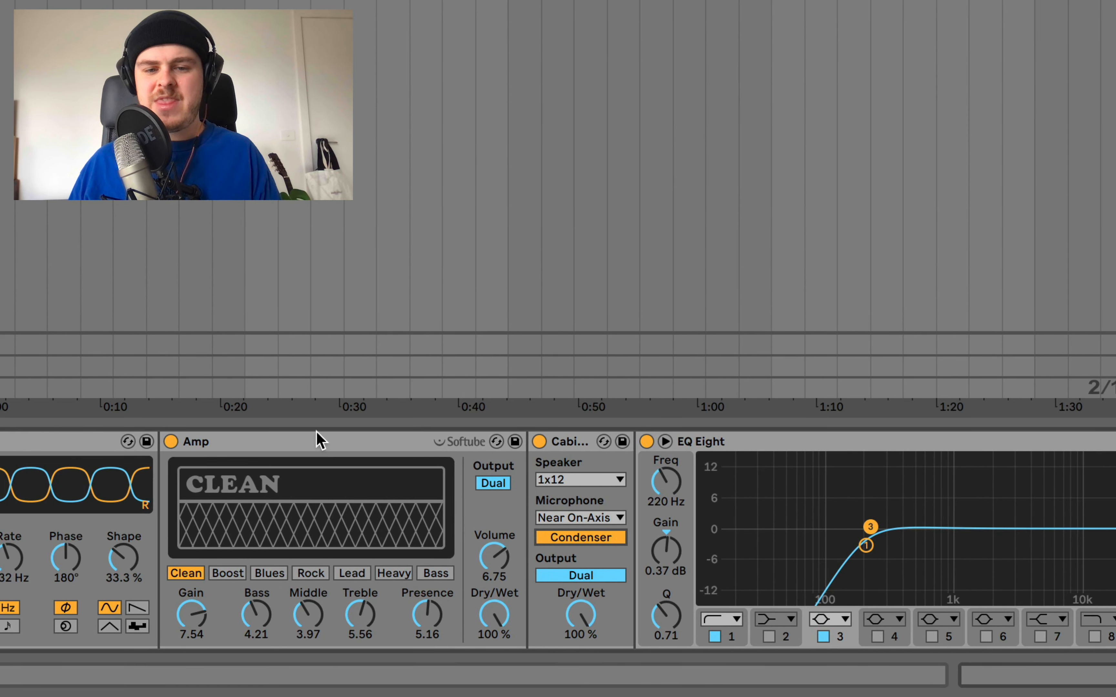
Lower the Amp gain to about 7 and pull its dry/wet mix back near 80%
left_click(539, 442)
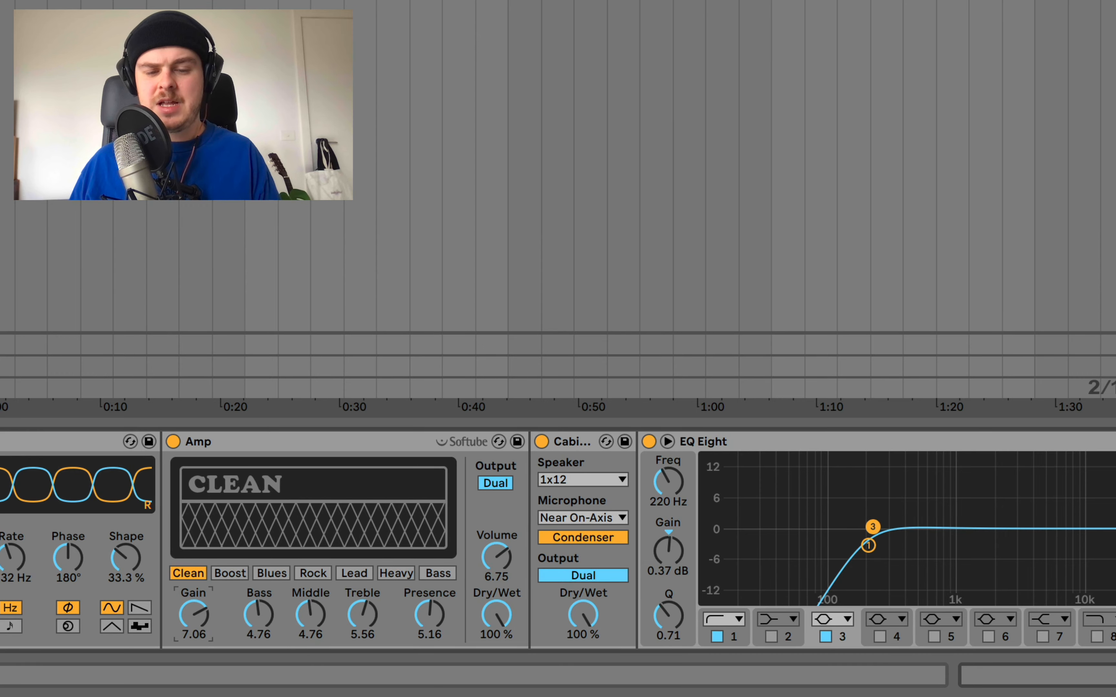
left_click_drag(496, 614, 496, 629)
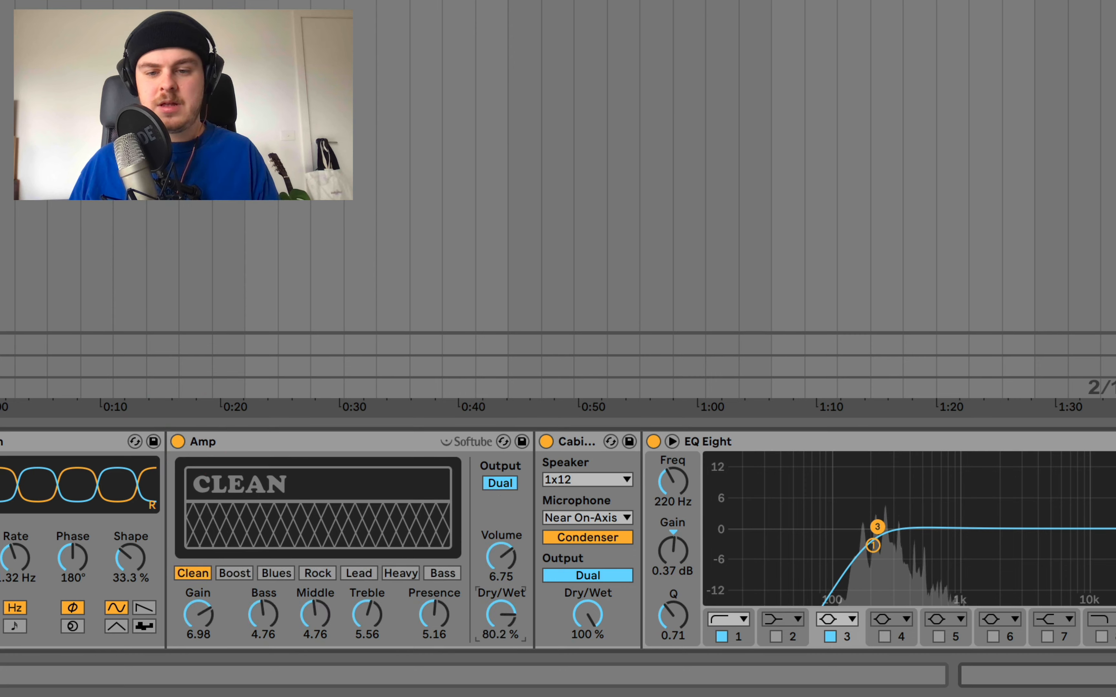
left_click_drag(500, 615, 505, 630)
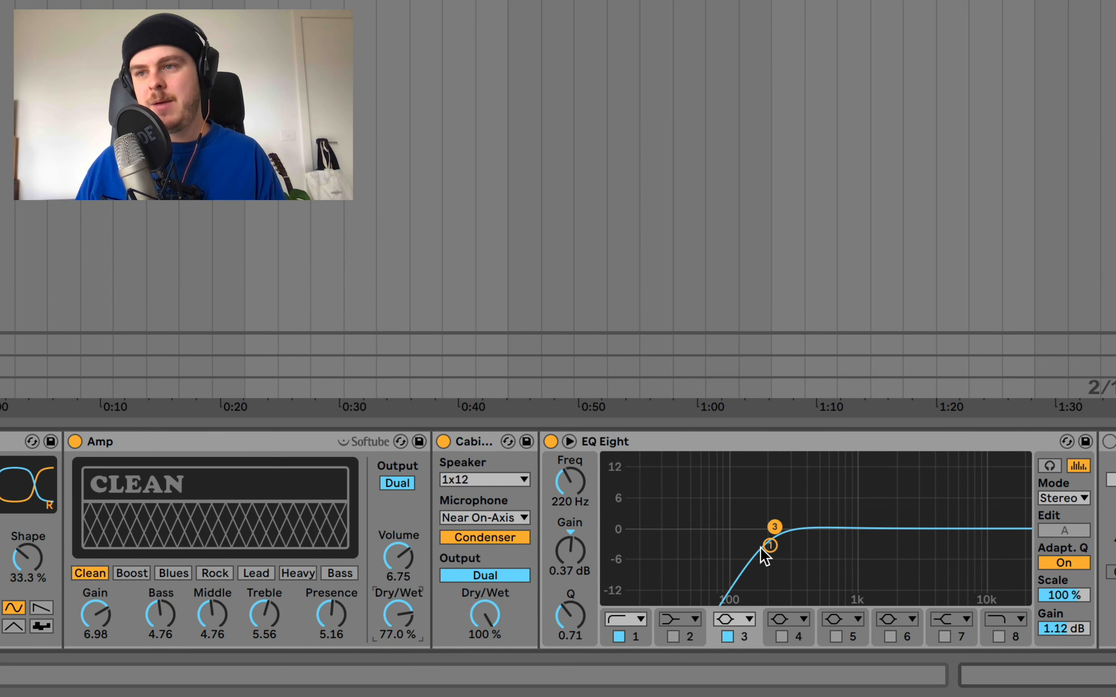
mouse_move(303, 447)
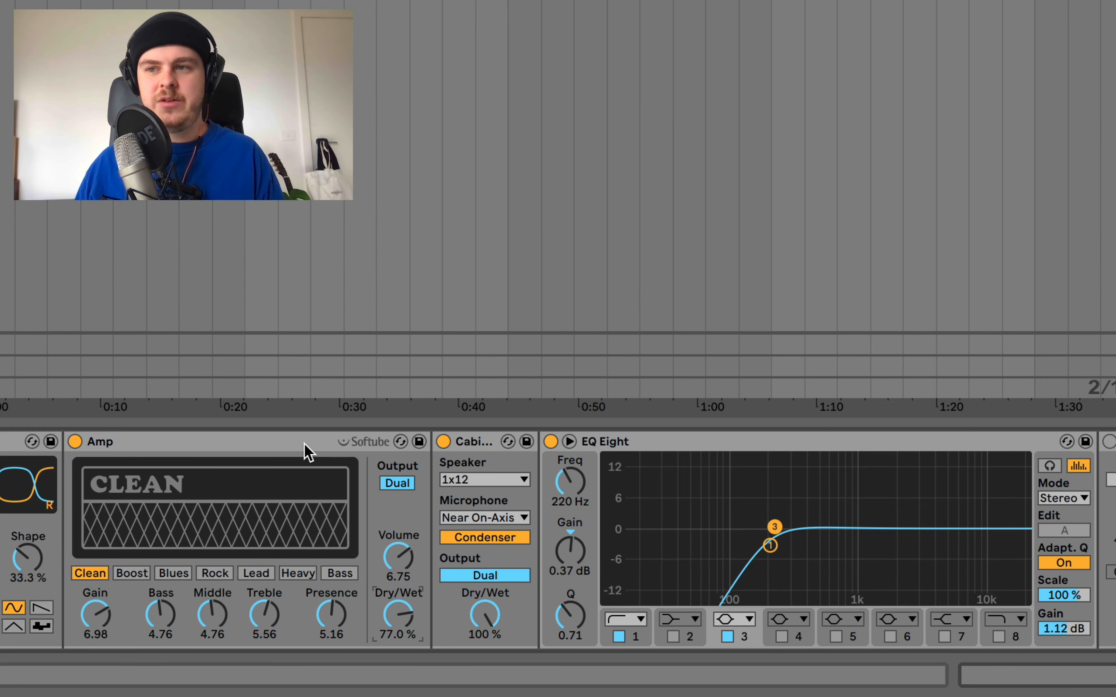
mouse_move(721, 470)
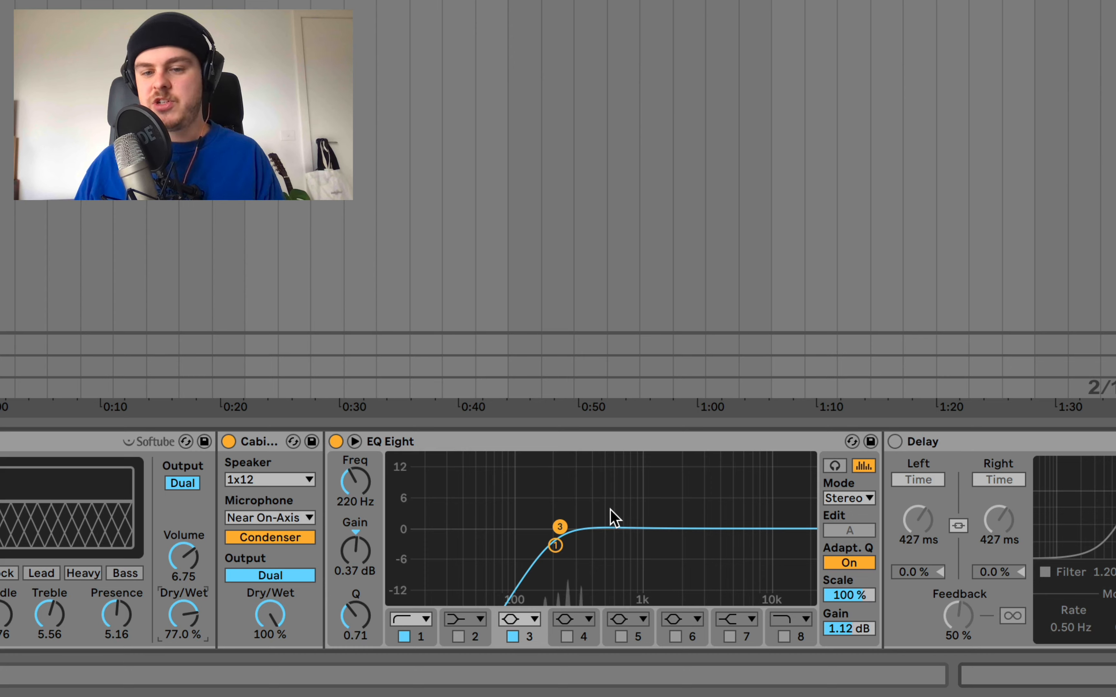
mouse_move(419, 523)
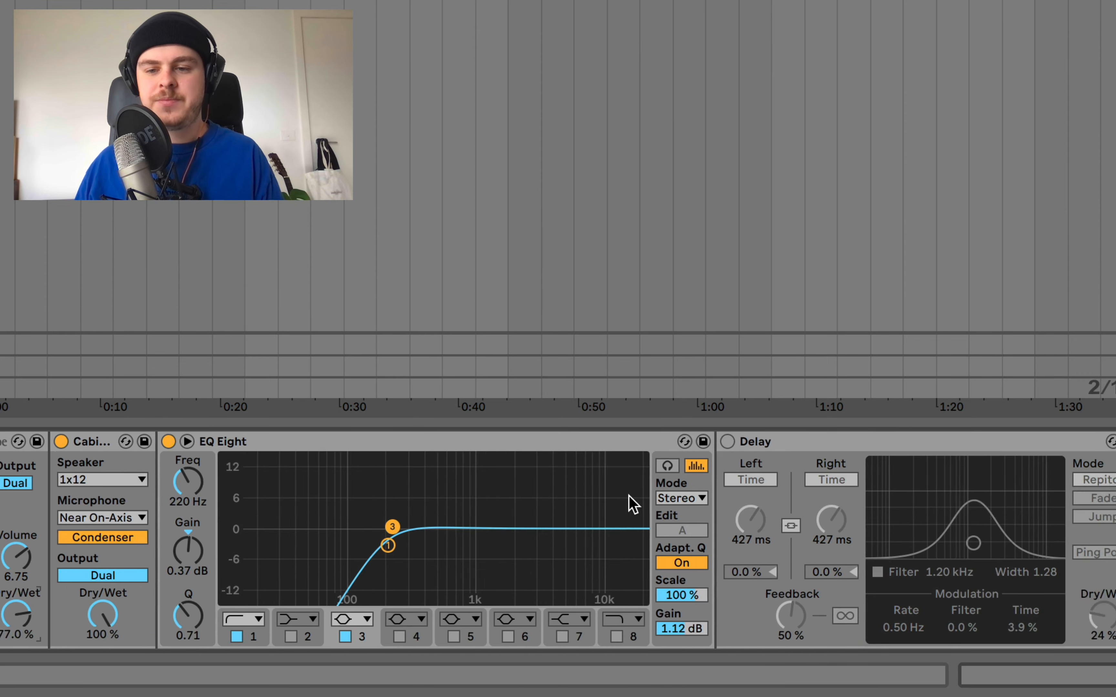
Switch the Delay on after the EQ with about 28% wet
scroll("right", 3)
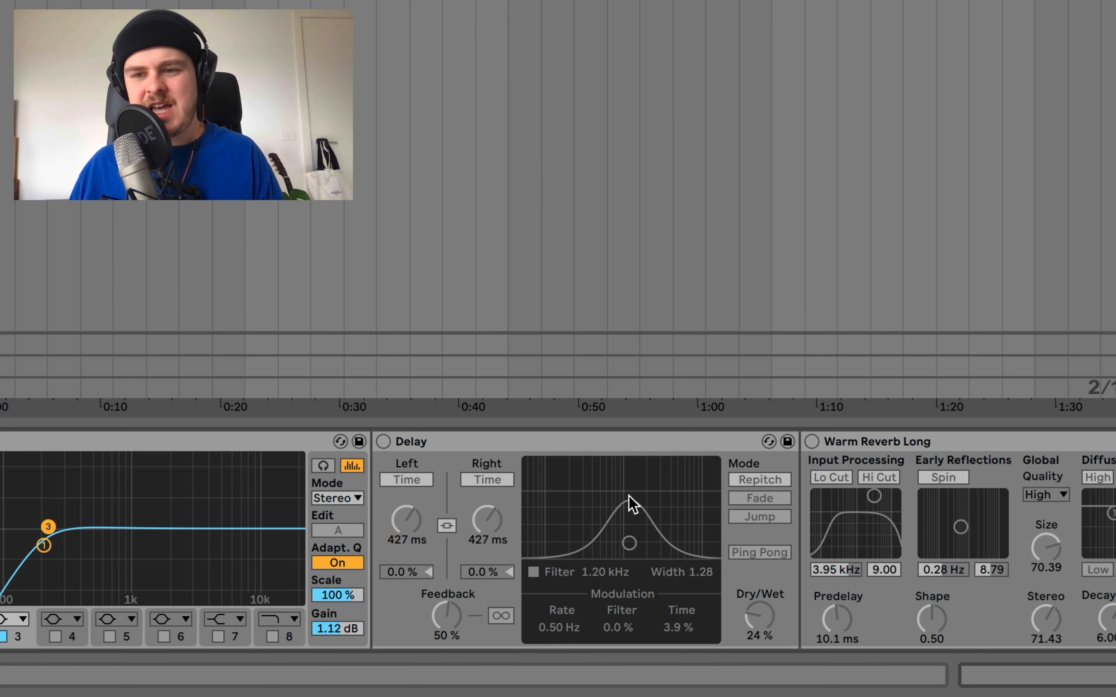
mouse_move(454, 510)
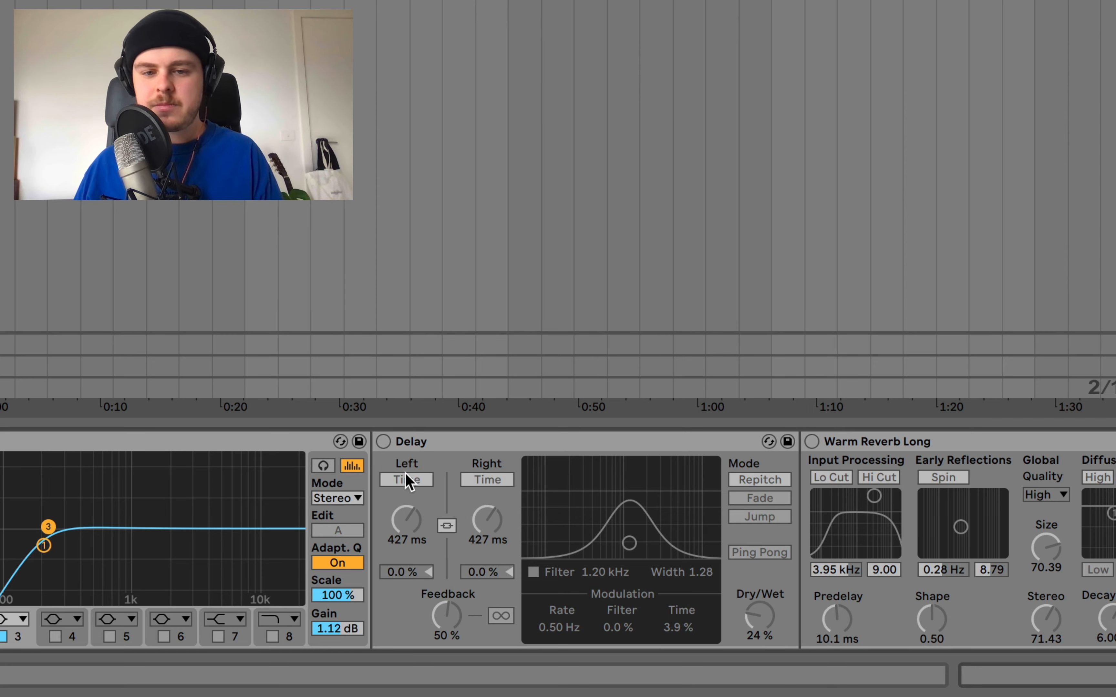
left_click(382, 441)
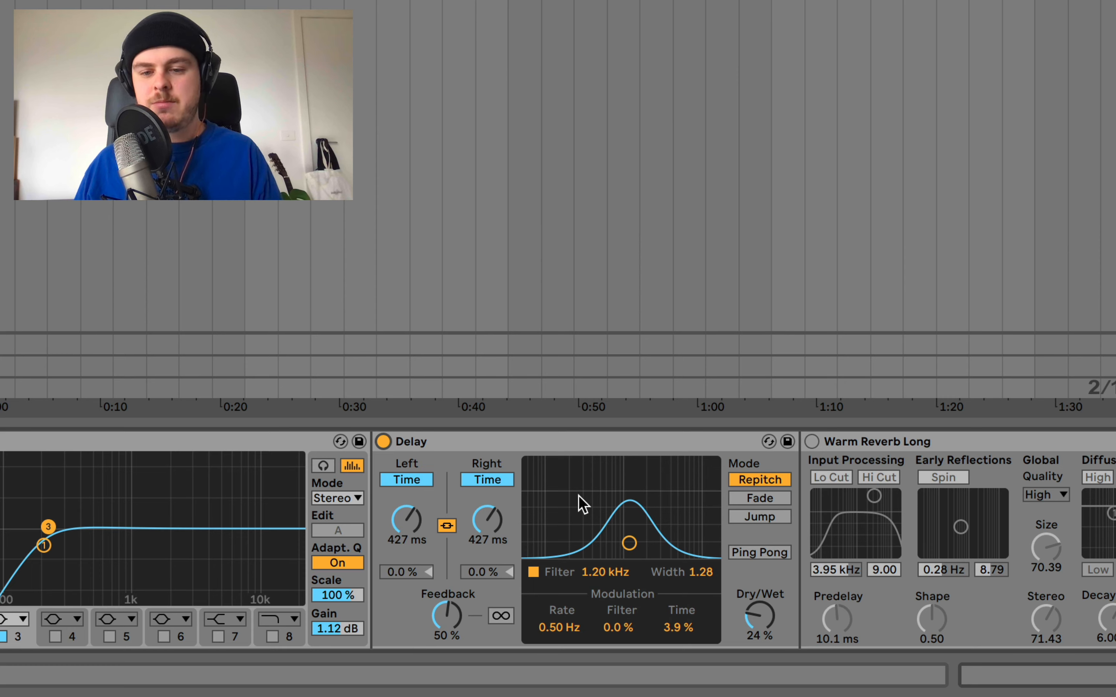
mouse_move(680, 564)
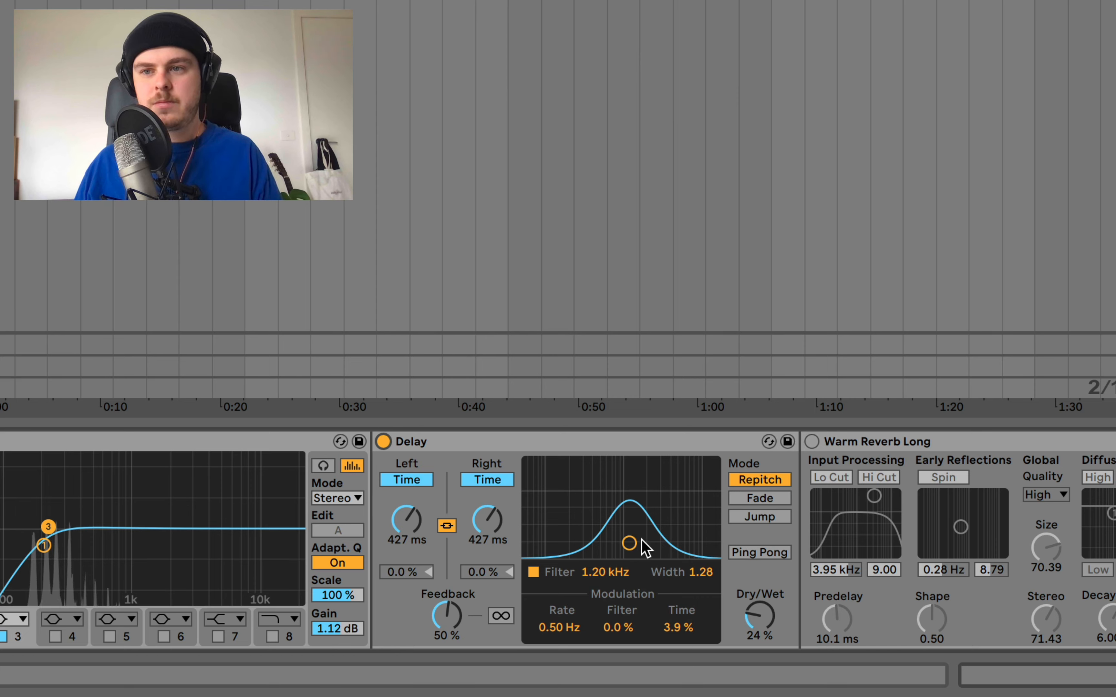
mouse_move(758, 620)
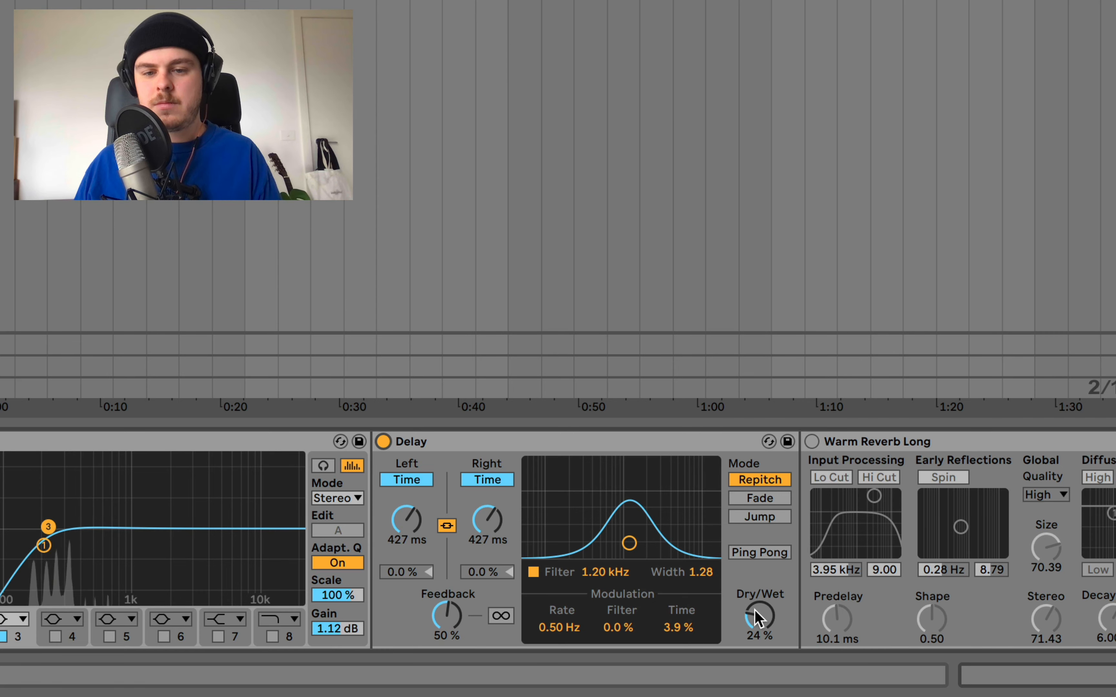
left_click_drag(758, 615, 759, 598)
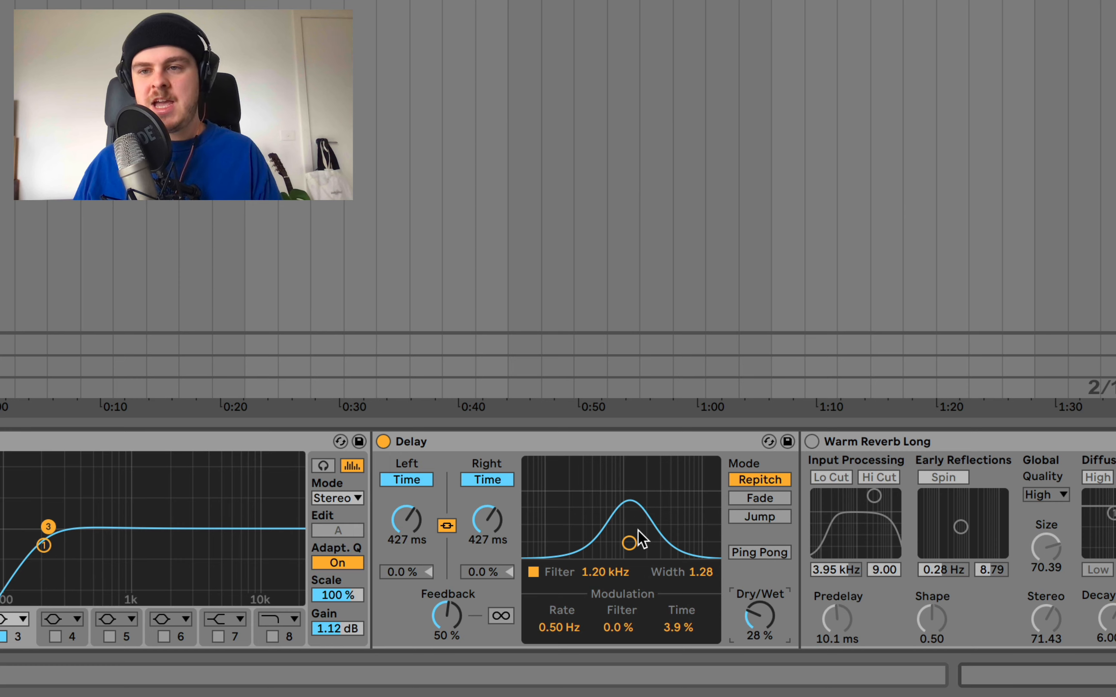
mouse_move(652, 536)
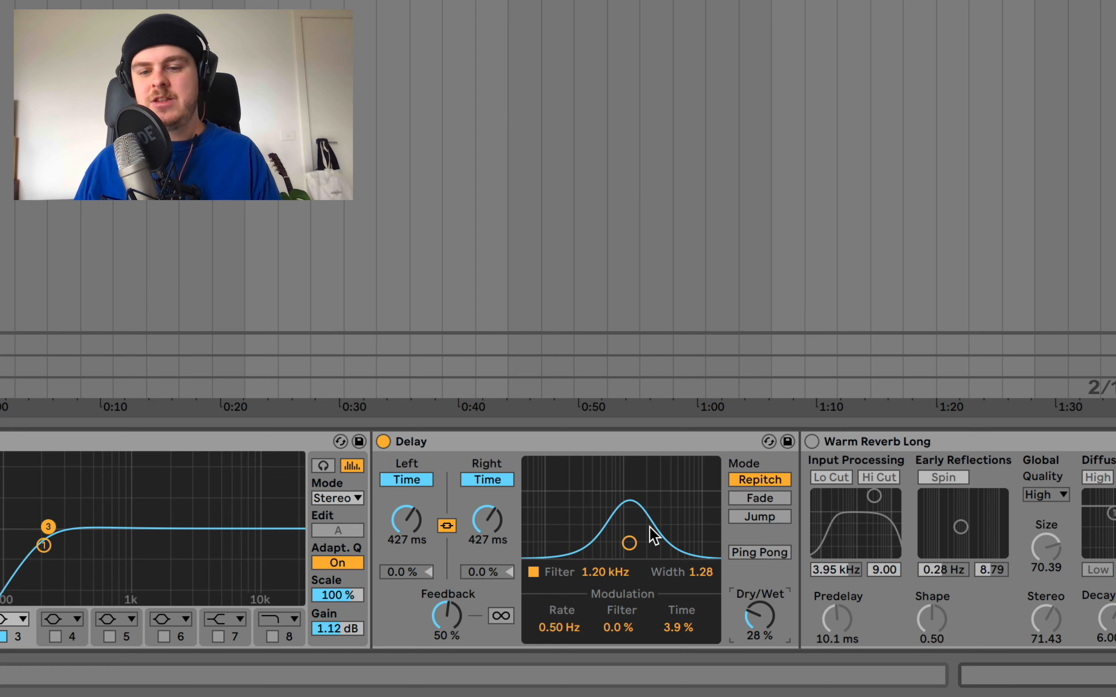
mouse_move(629, 543)
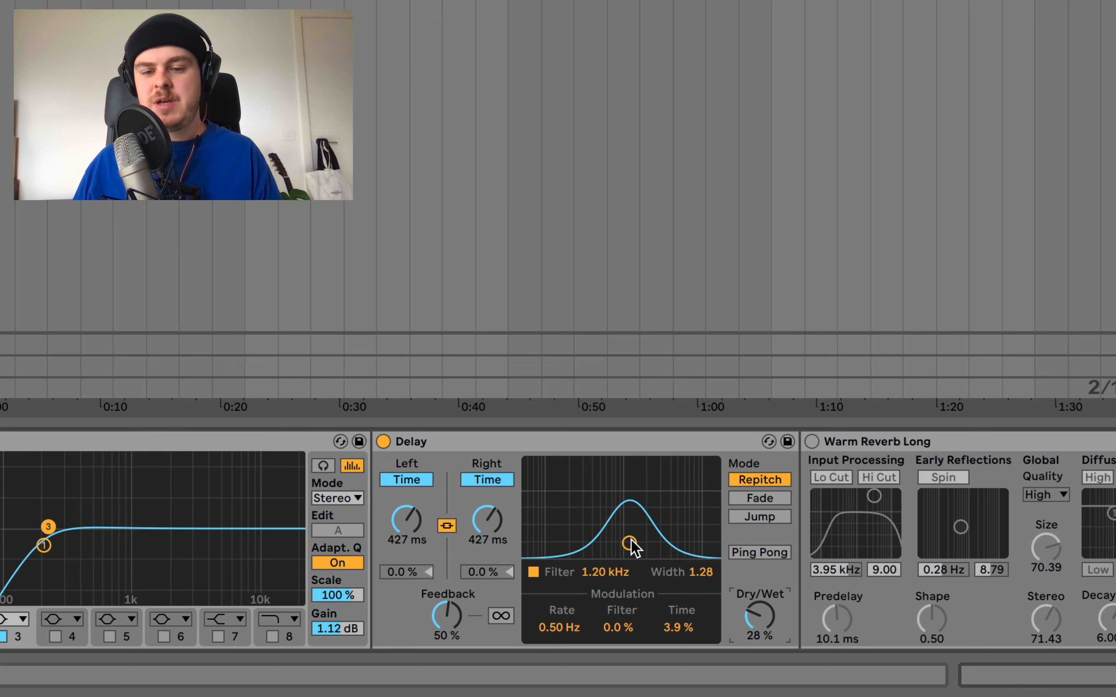
Centre the delay filter near 1 kHz and raise feedback toward 56-74%
left_click_drag(629, 542, 624, 542)
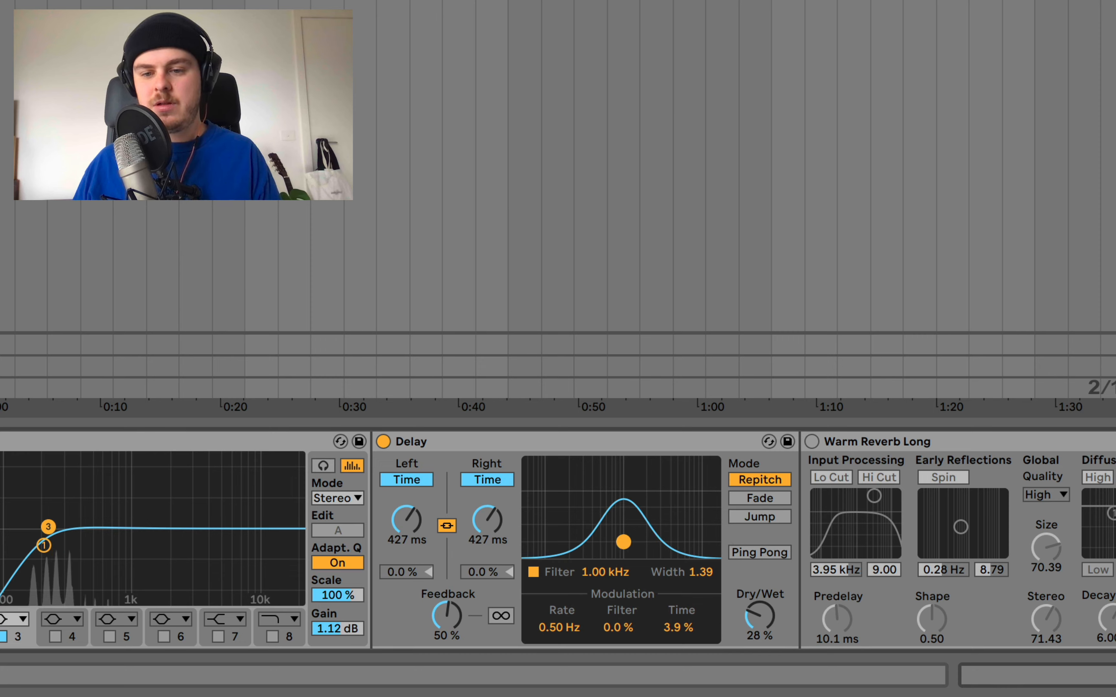
left_click_drag(447, 615, 447, 601)
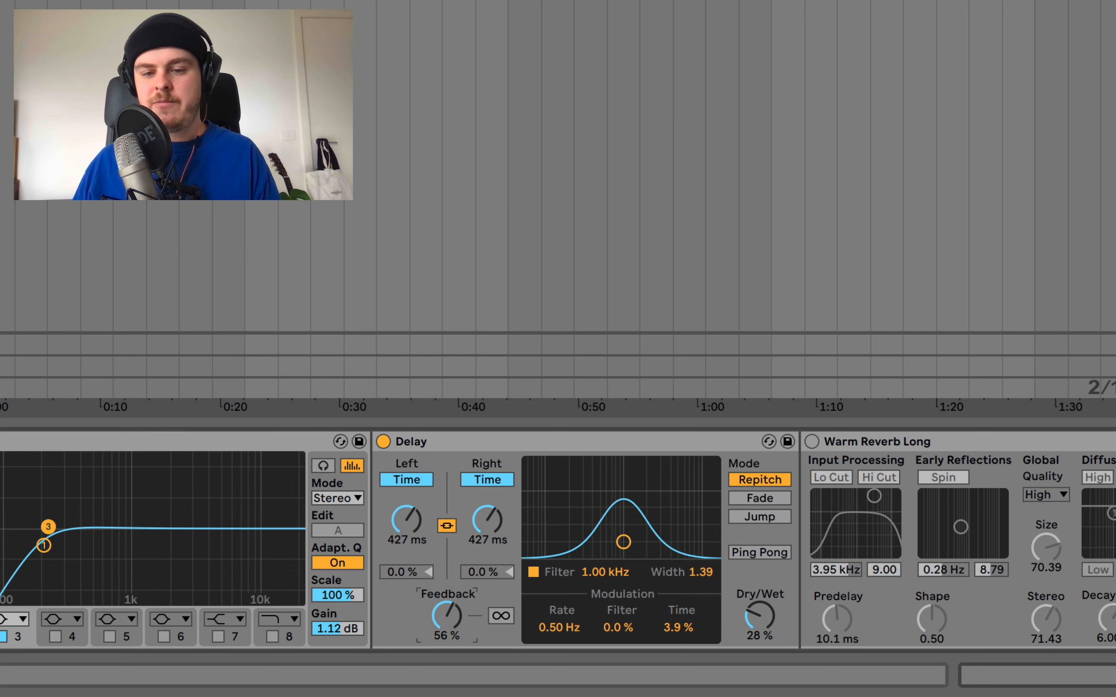
left_click_drag(447, 618, 456, 605)
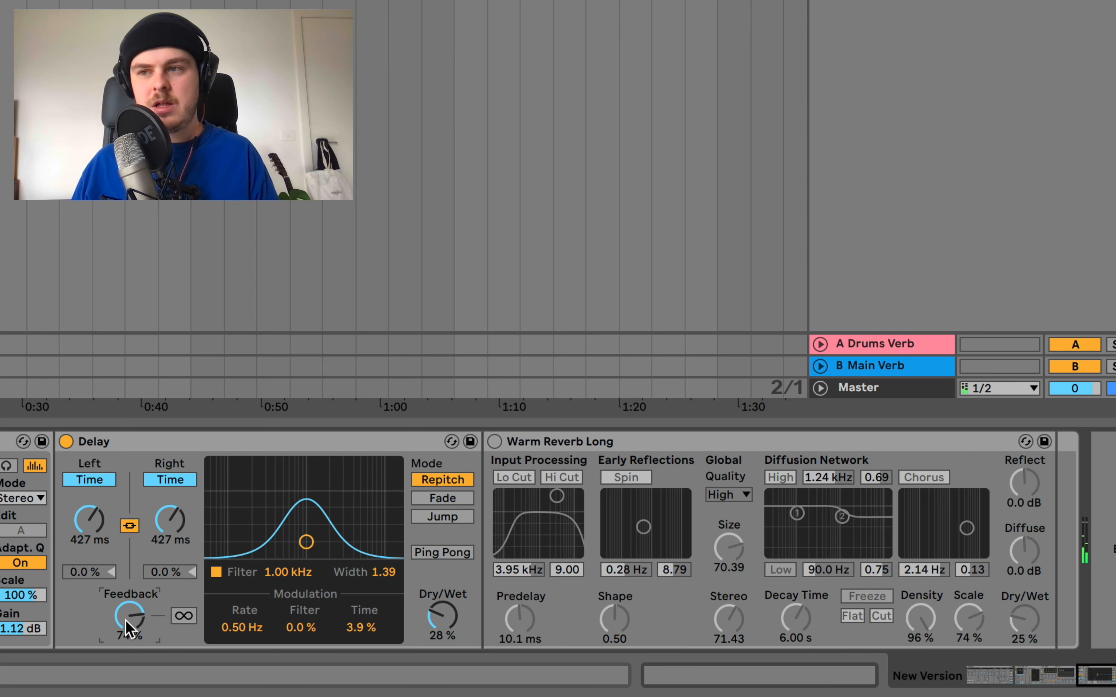
Settle delay feedback at 60% and switch on the Warm Reverb Long device
left_click_drag(130, 616, 130, 634)
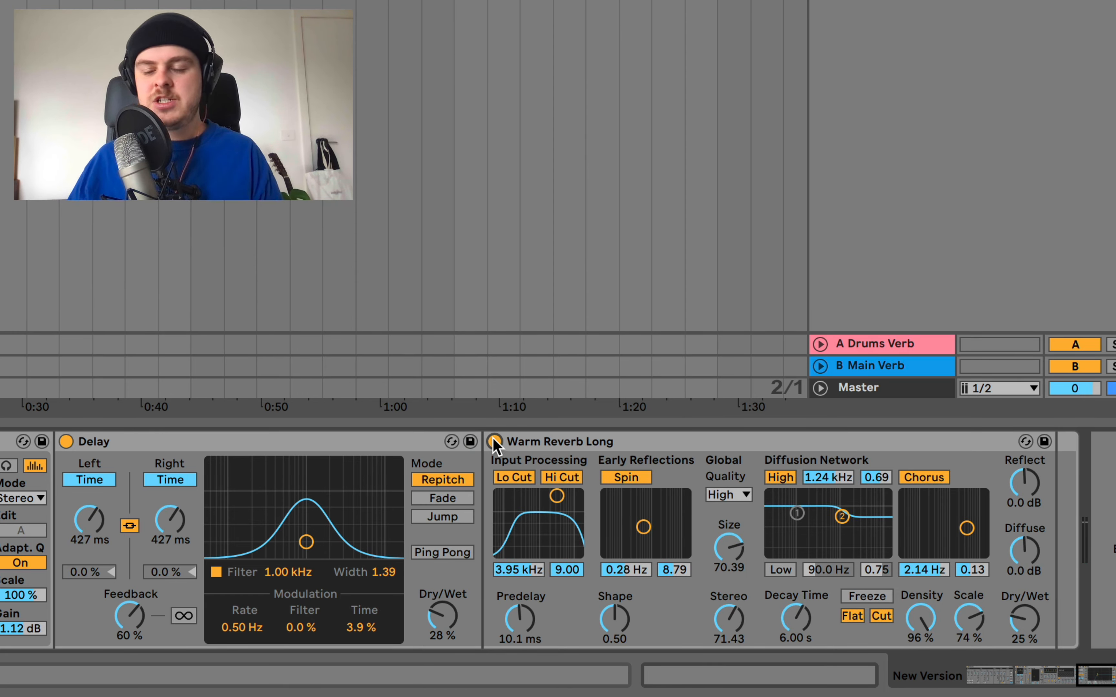
mouse_move(833, 531)
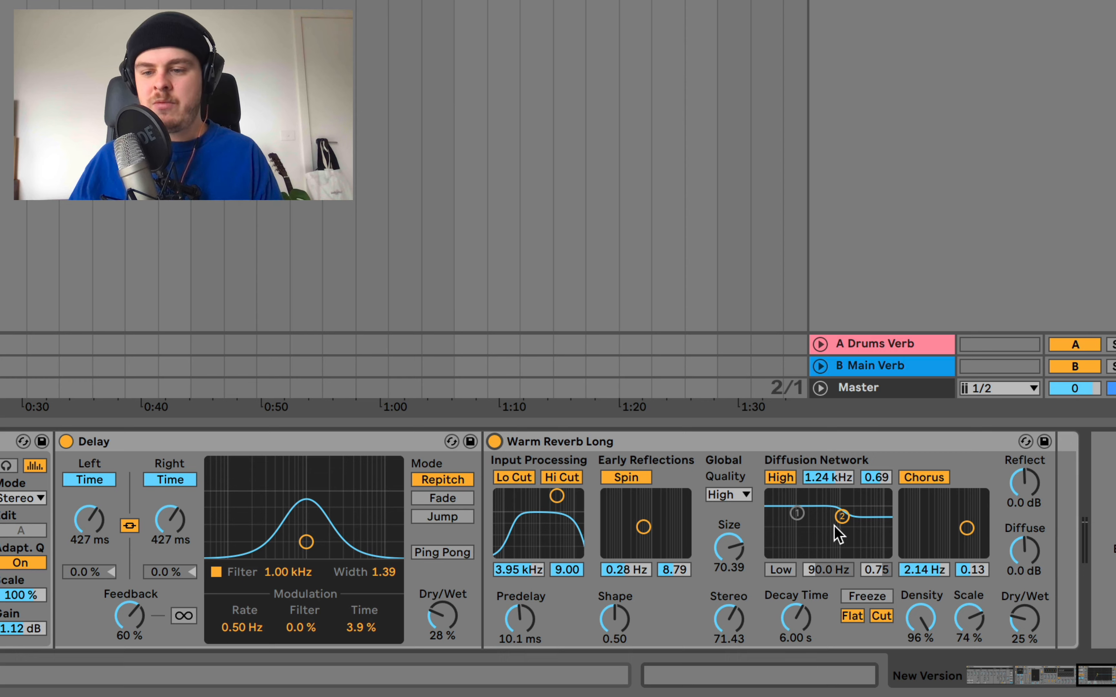
mouse_move(722, 522)
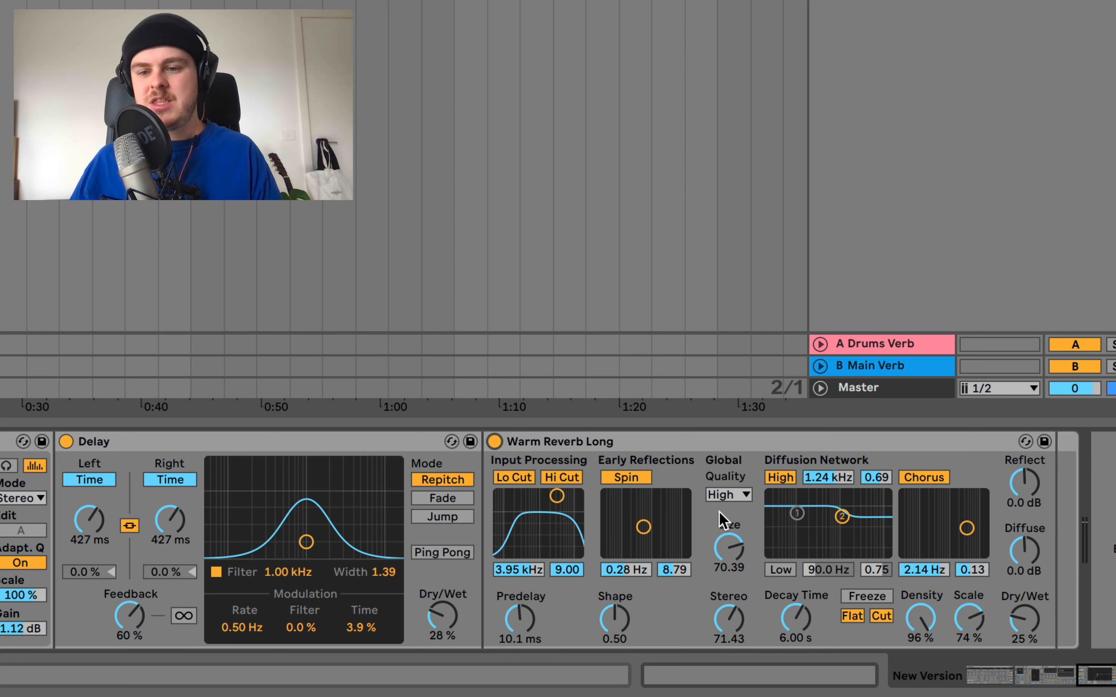
mouse_move(716, 450)
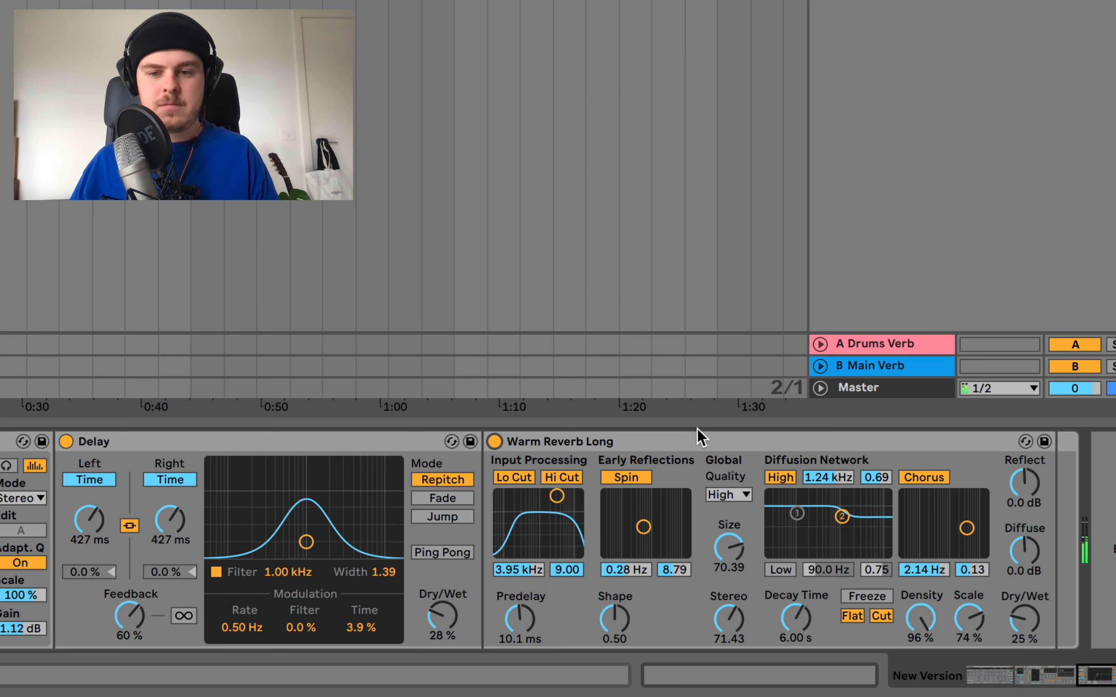
mouse_move(723, 476)
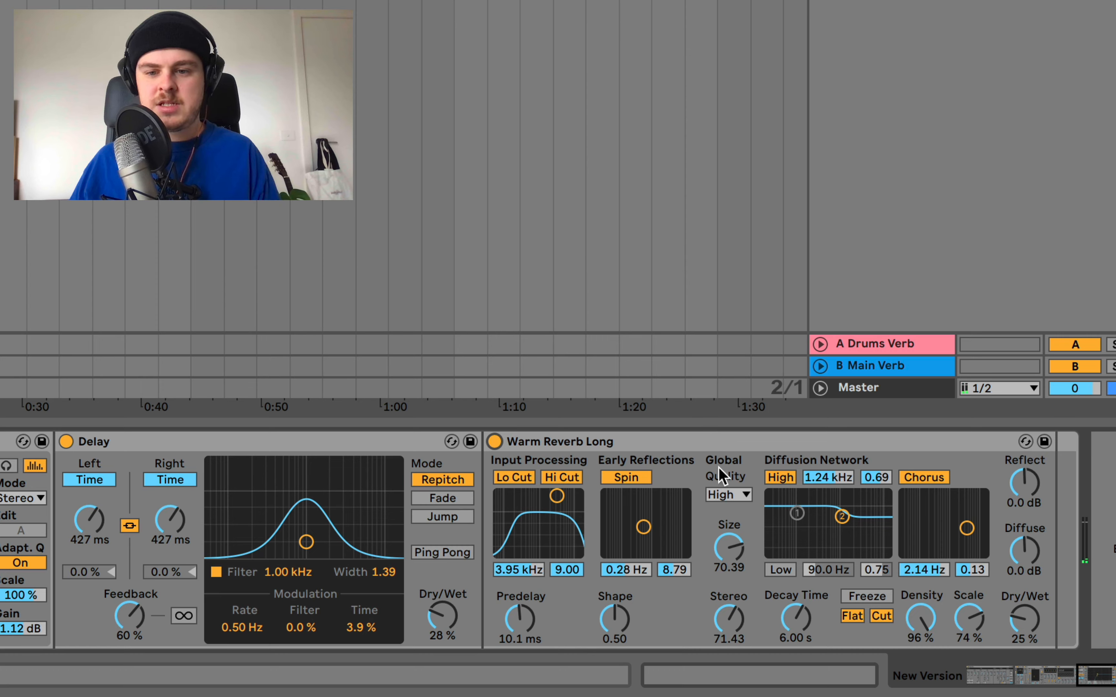
left_click_drag(557, 495, 559, 498)
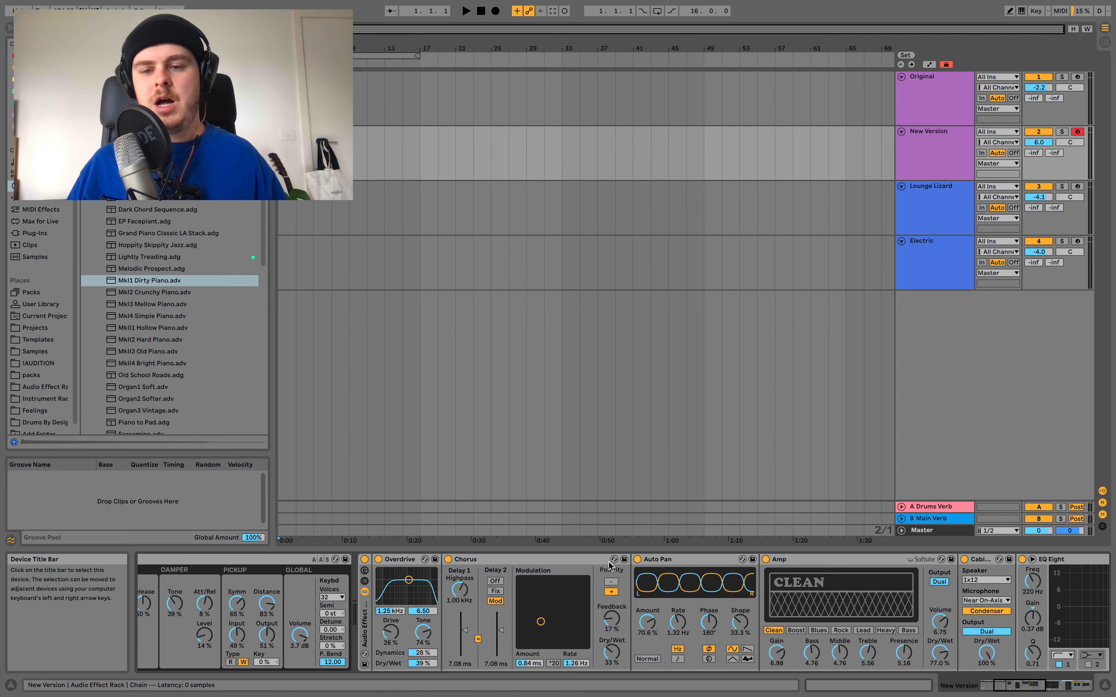
mouse_move(669, 562)
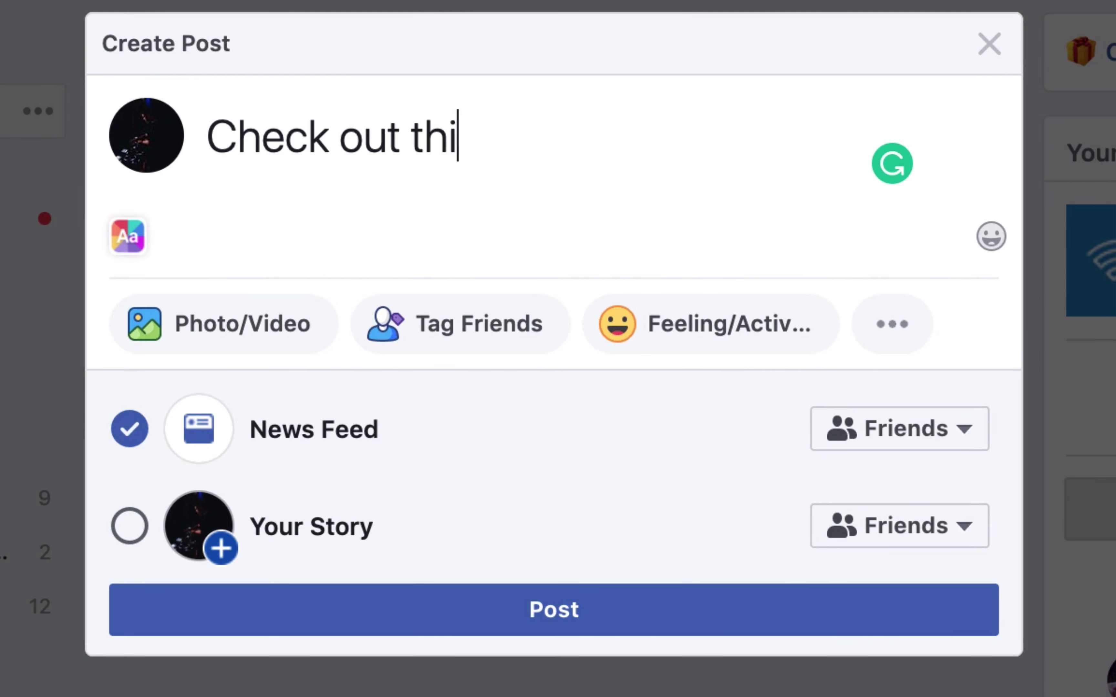
Draft the post text "Check out this dope video from EDMProd"
type("s dope video f")
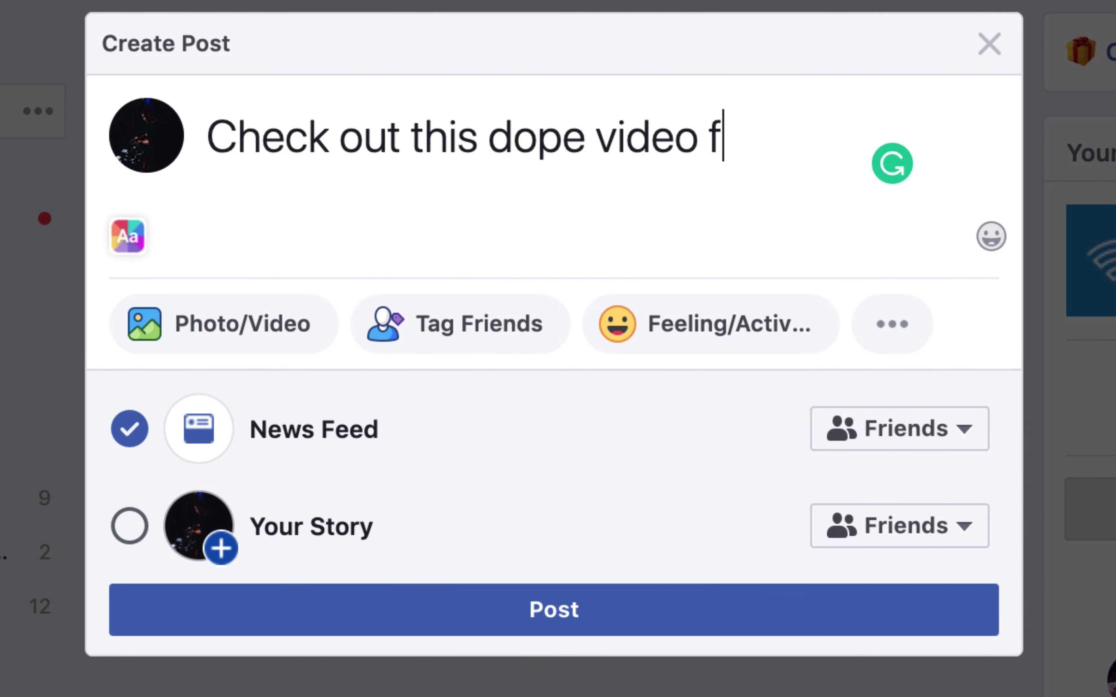
type("rom EDMProd")
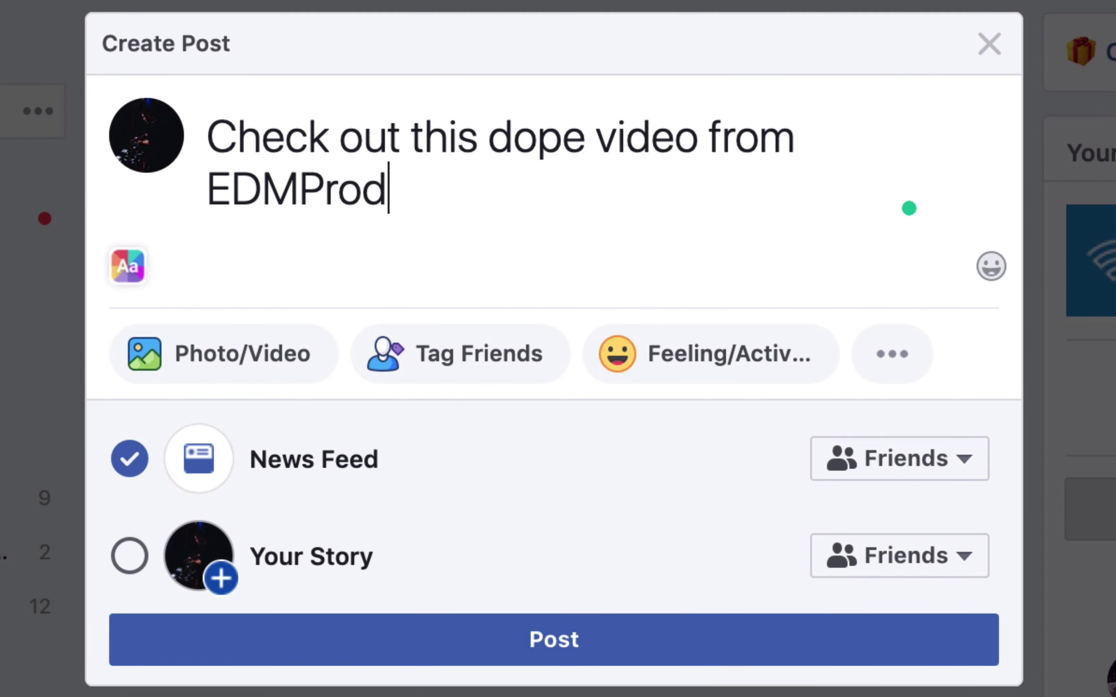